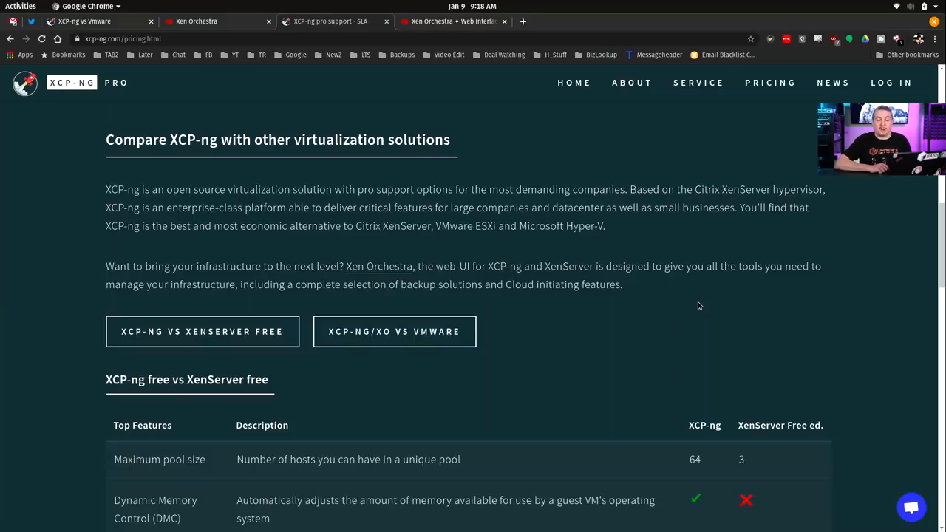
mouse_move(427, 32)
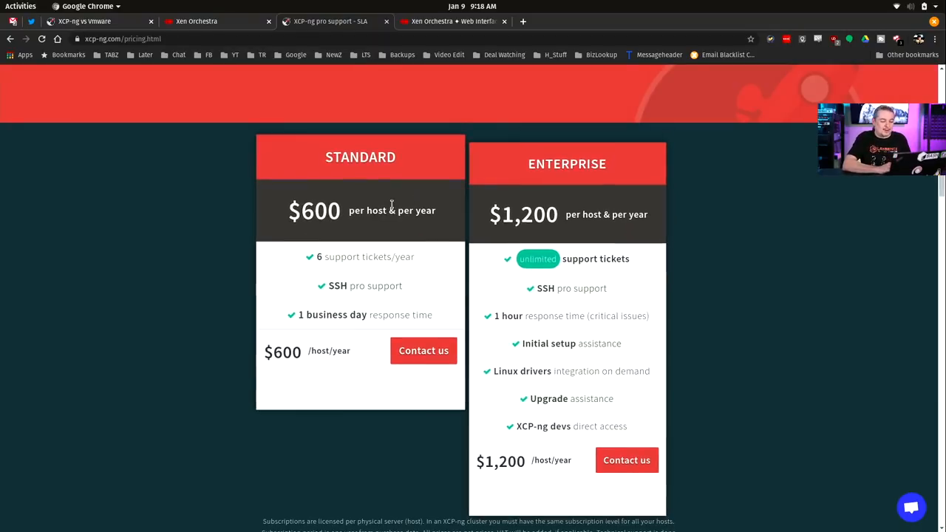
- Scroll the XCP-ng pricing page to the Standard ($600) and Enterprise ($1,200) per-host plans
scroll(down, 3)
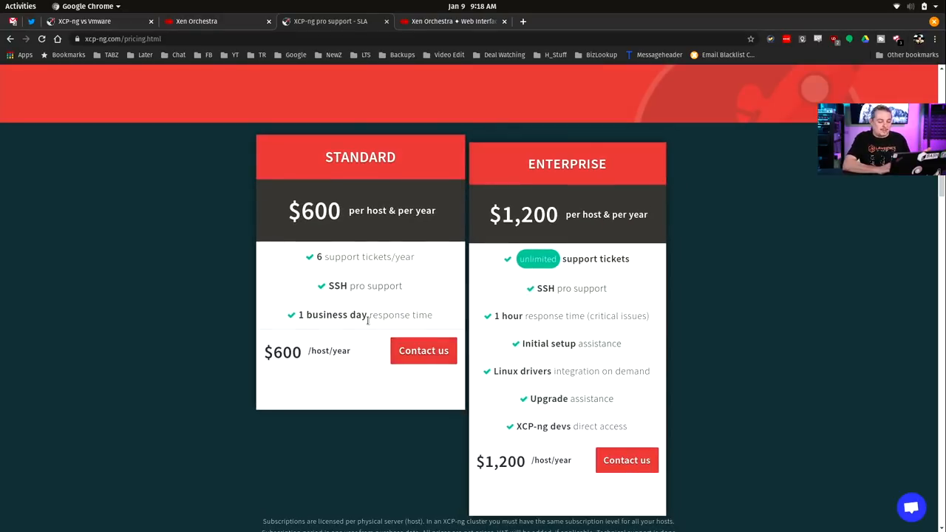
scroll(down, 3)
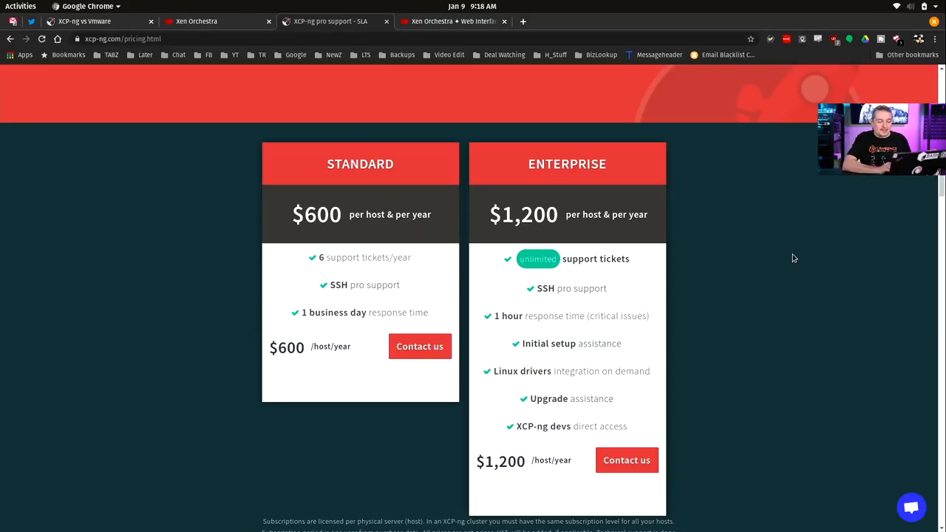
mouse_move(732, 352)
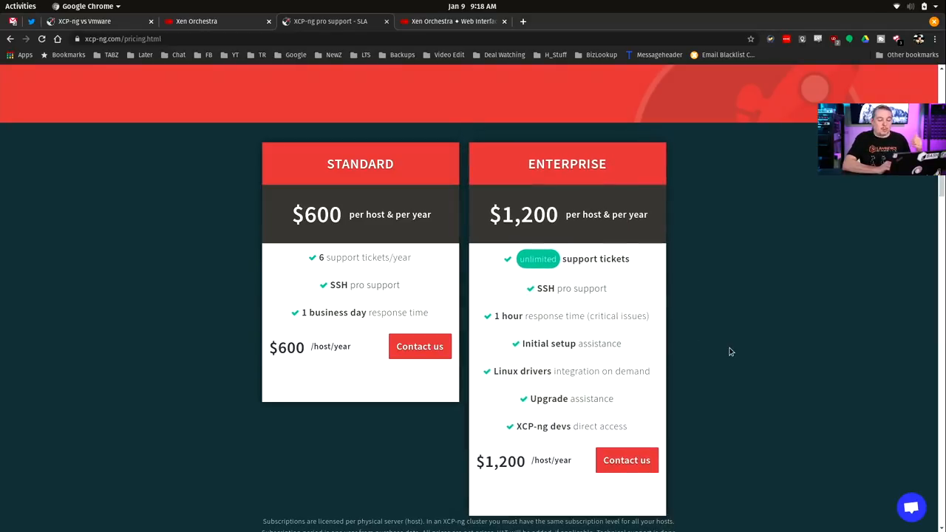
mouse_move(735, 358)
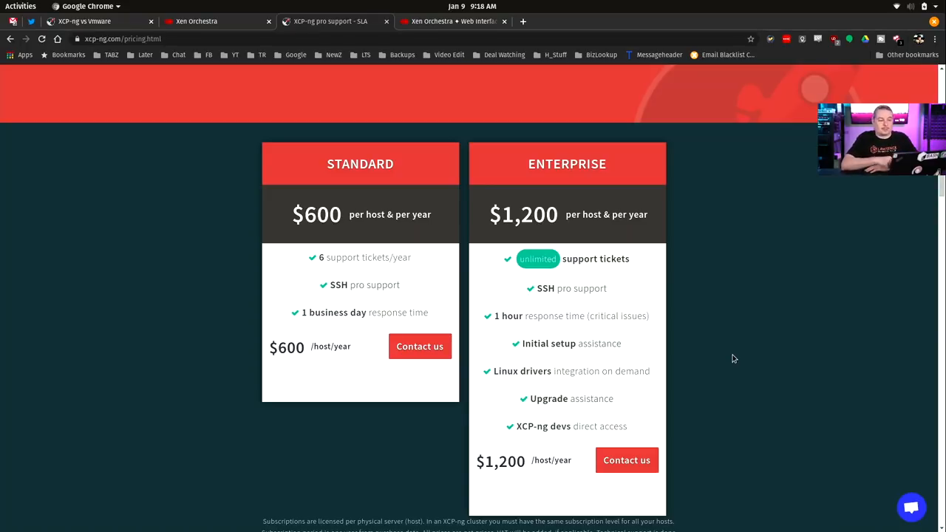
- Open the Xen Orchestra home page and scroll through its Administration, Backup and Cloud sections
click(451, 21)
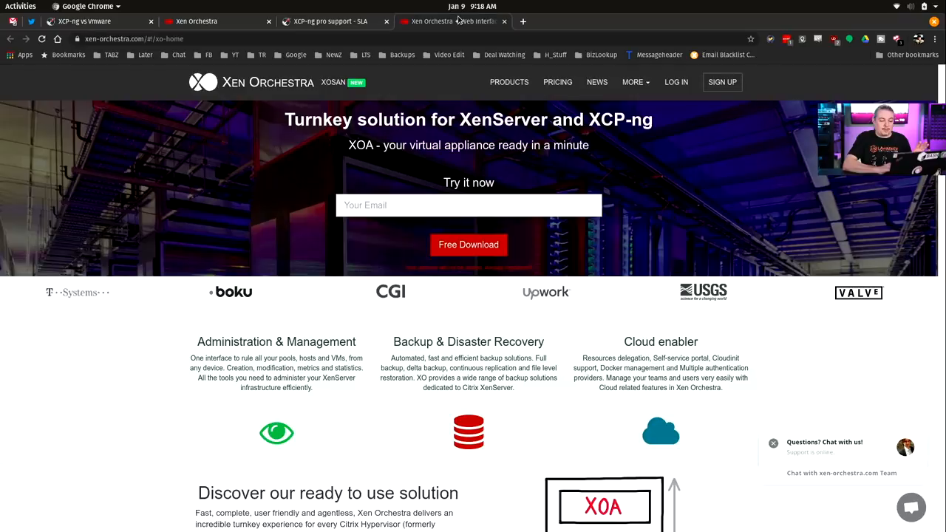
click(468, 245)
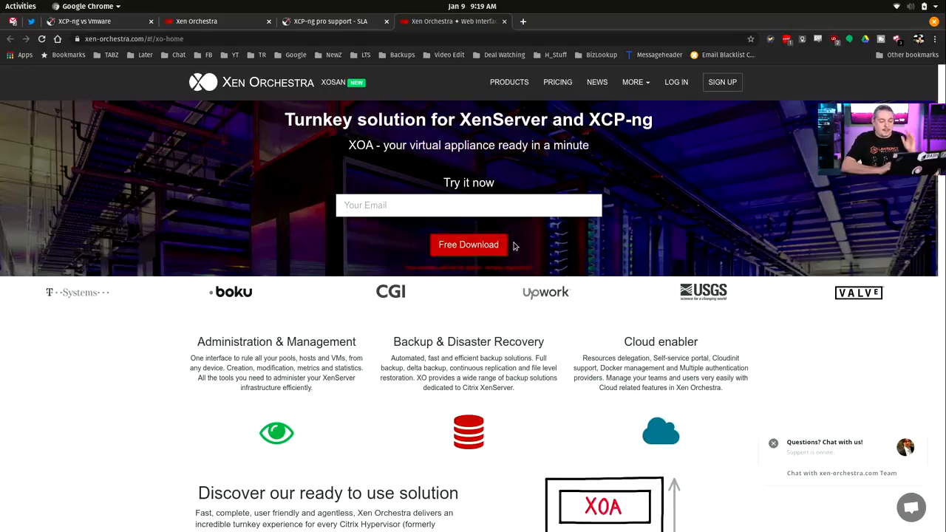
scroll(down, 3)
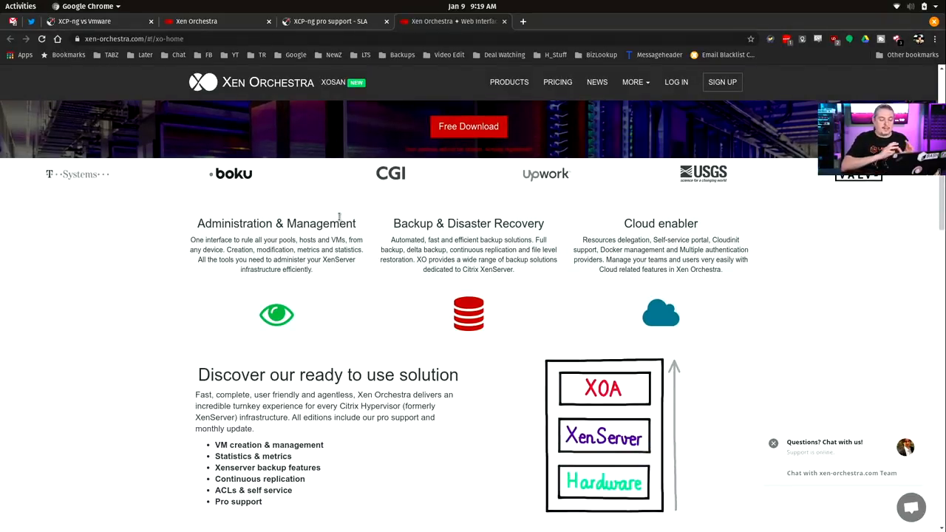
scroll(down, 3)
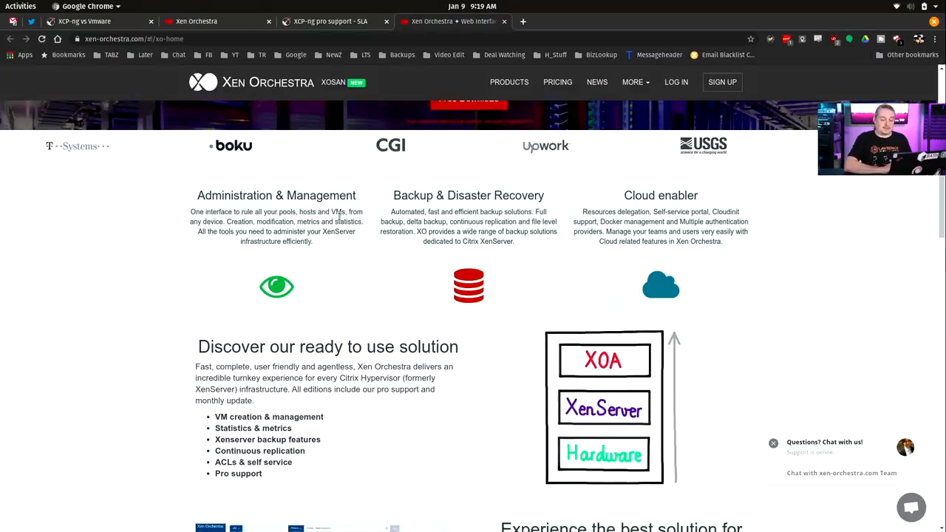
scroll(down, 3)
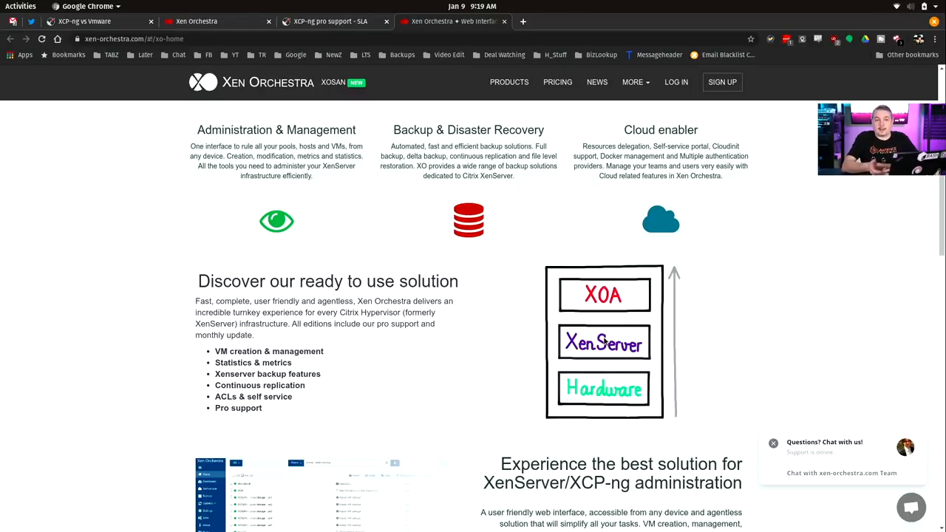
mouse_move(640, 345)
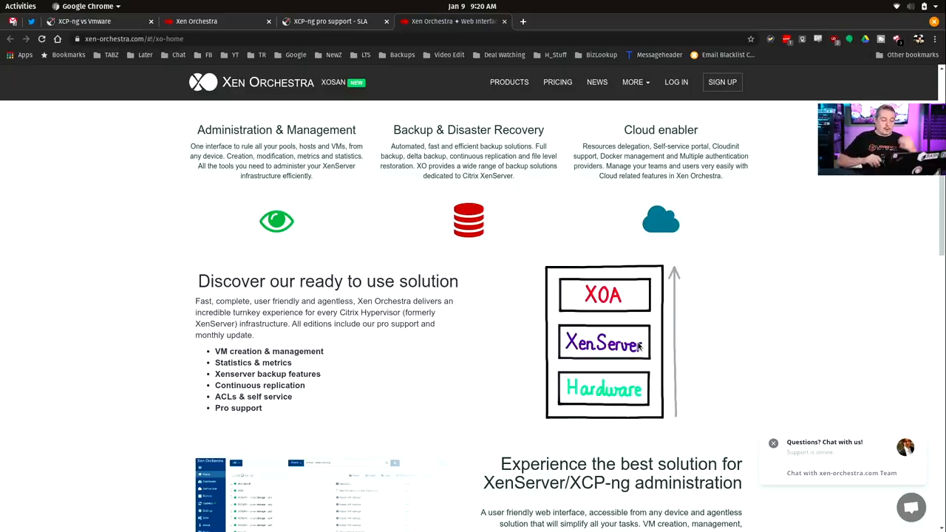
mouse_move(674, 423)
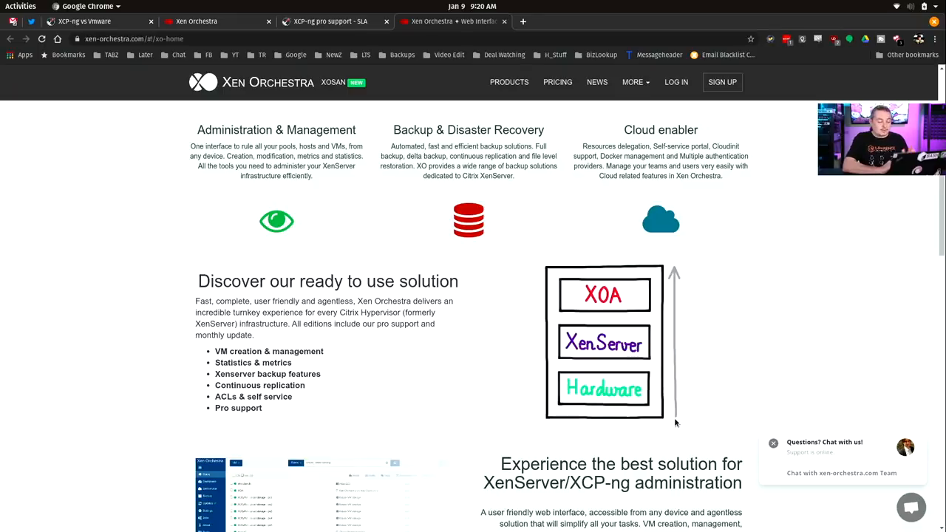
mouse_move(360, 392)
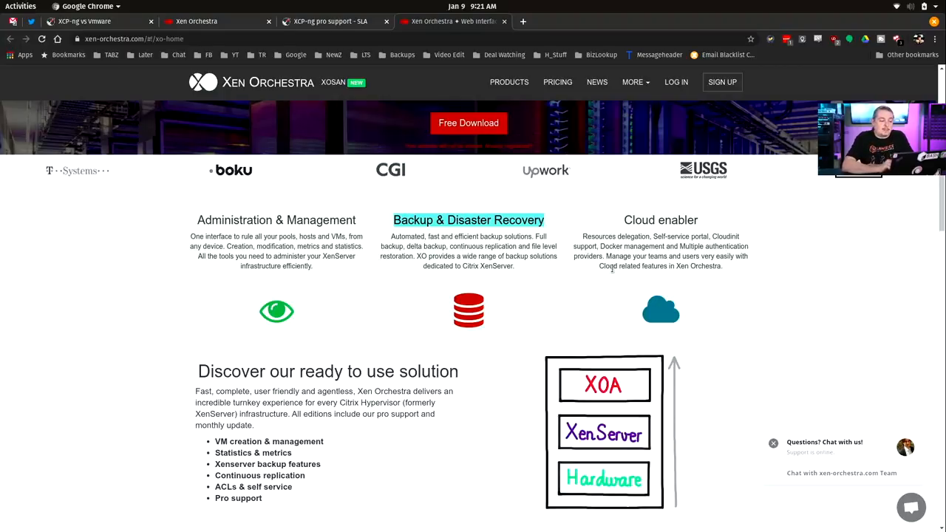
- Open the XOSAN pricing page with its $500 monthly hyperconvergence plan
click(329, 21)
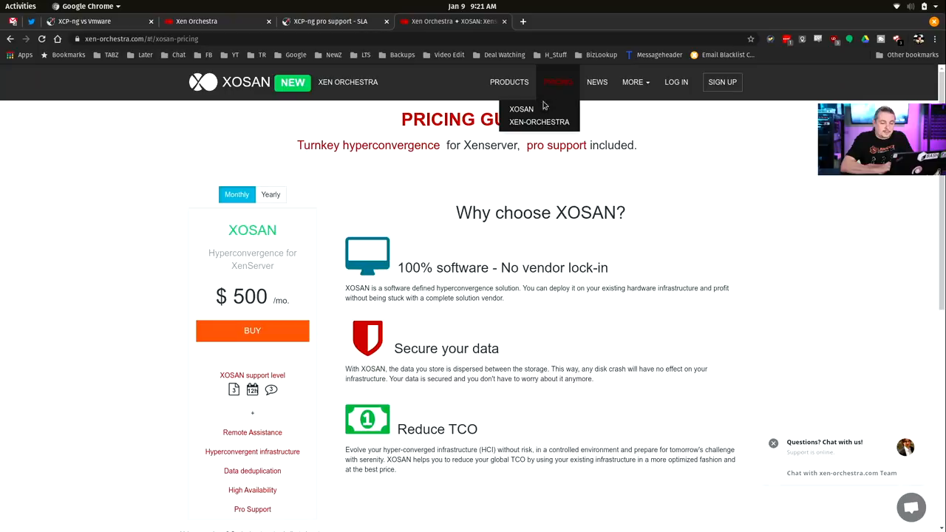
- Open the Xen Orchestra pricing guide showing Free, Starter, Enterprise and Premium plans
click(538, 121)
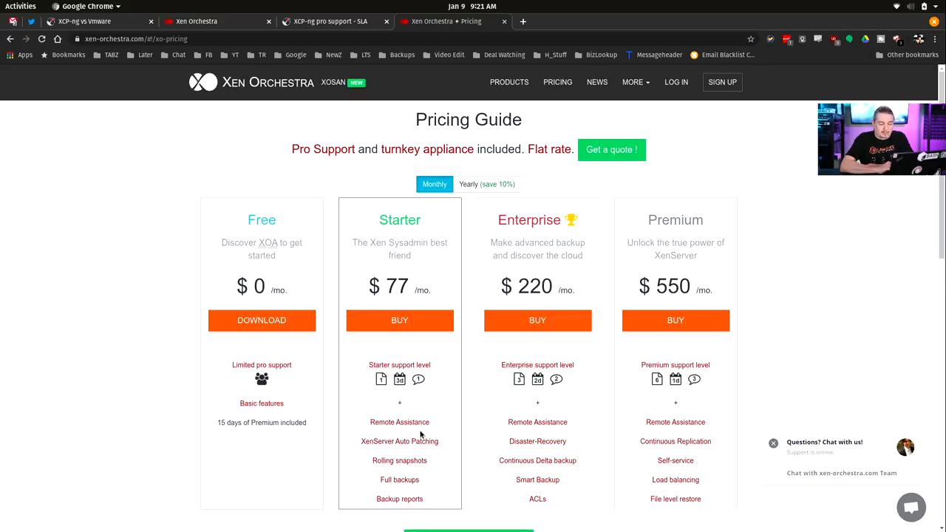
mouse_move(810, 278)
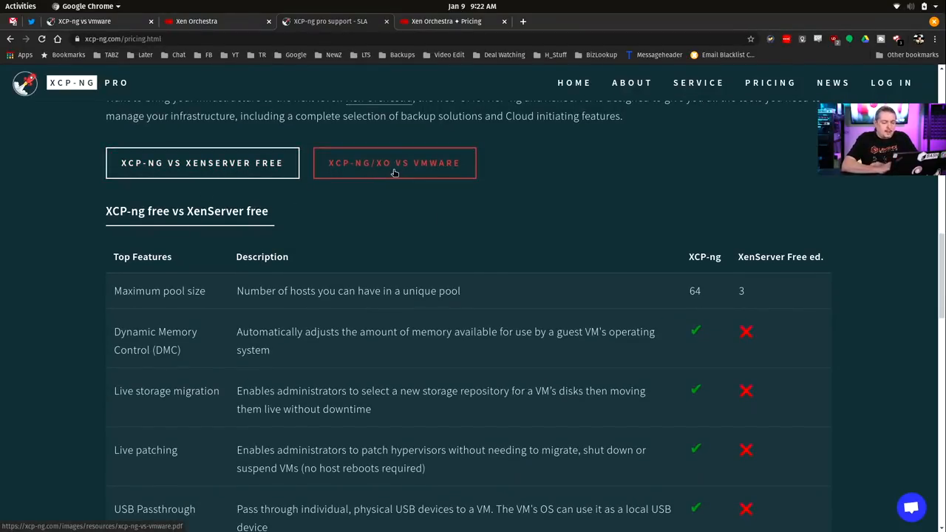
mouse_move(827, 208)
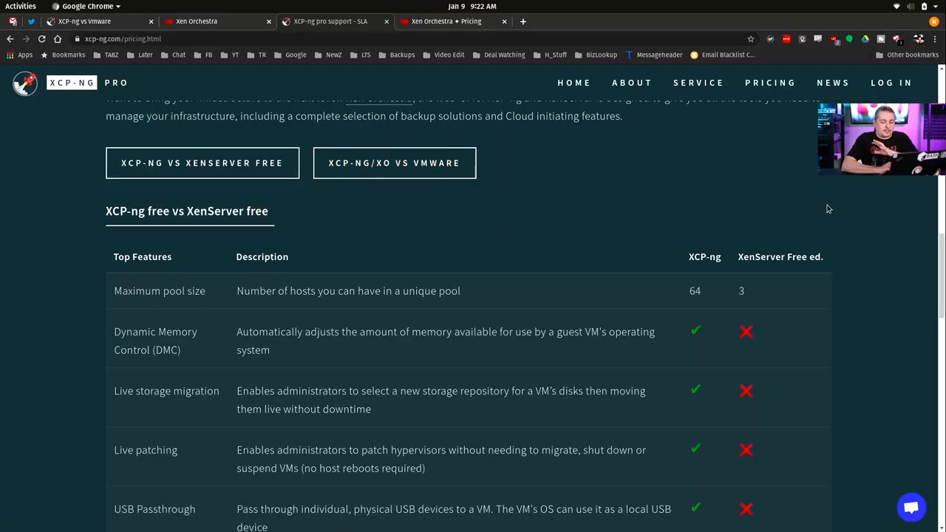
- Scroll the XCP-ng vs XenServer feature table, highlighting the GPU Passthrough row
scroll(down, 3)
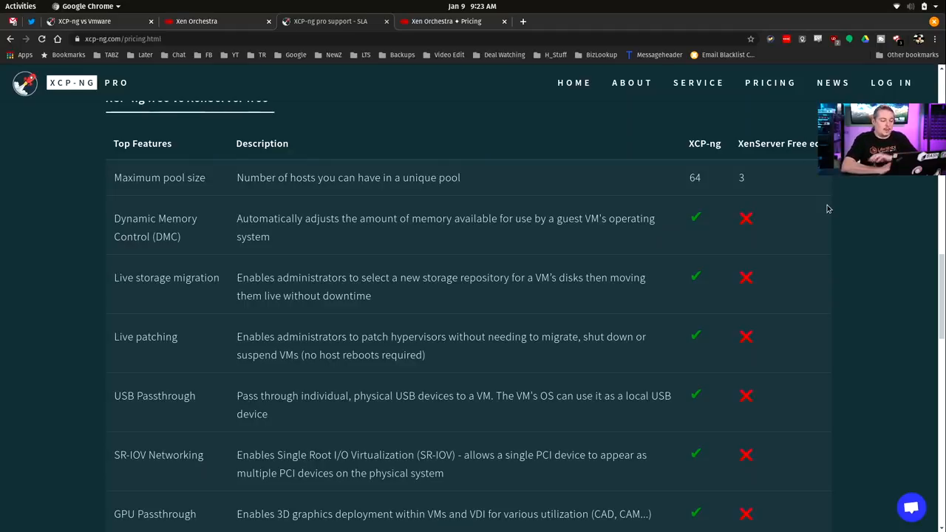
scroll(down, 3)
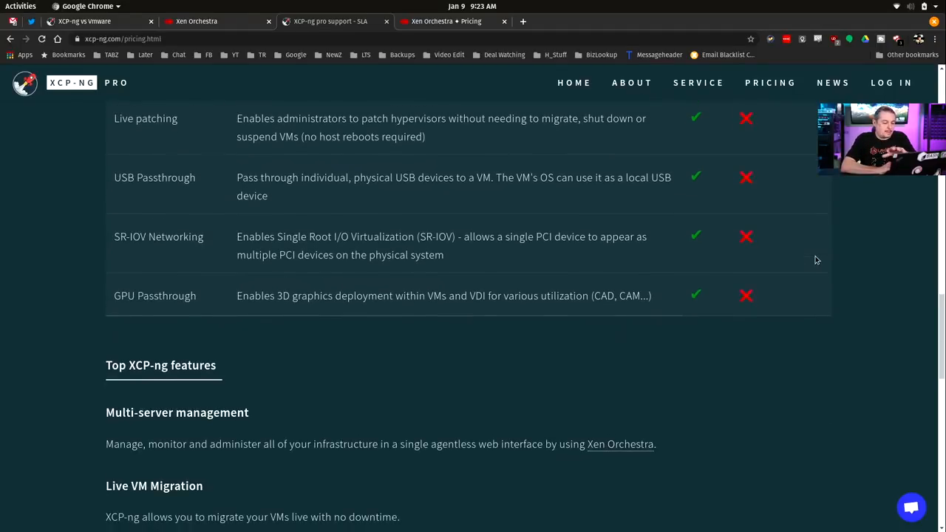
scroll(down, 3)
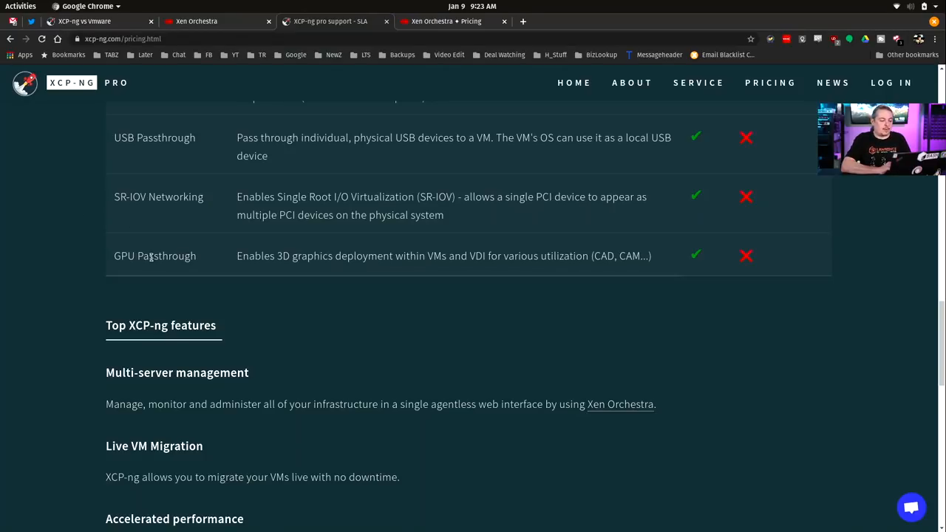
double_click(155, 256)
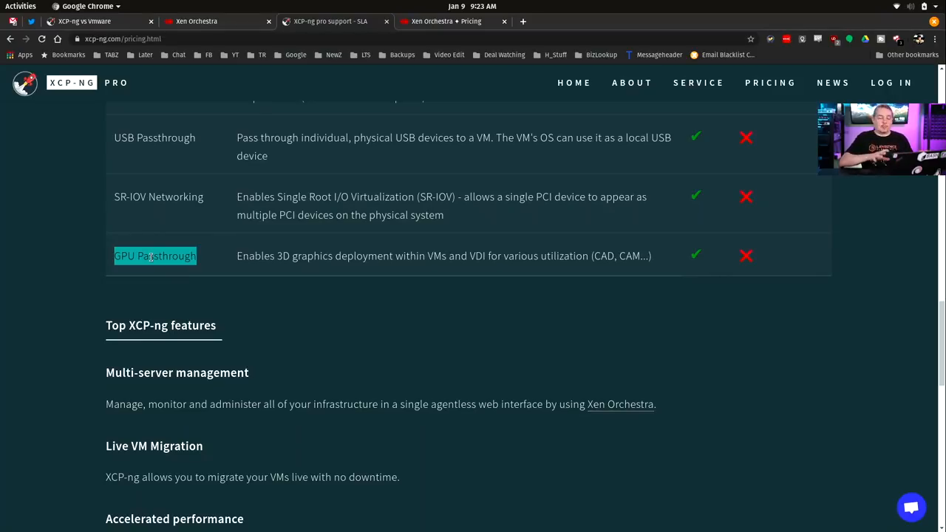
scroll(down, 3)
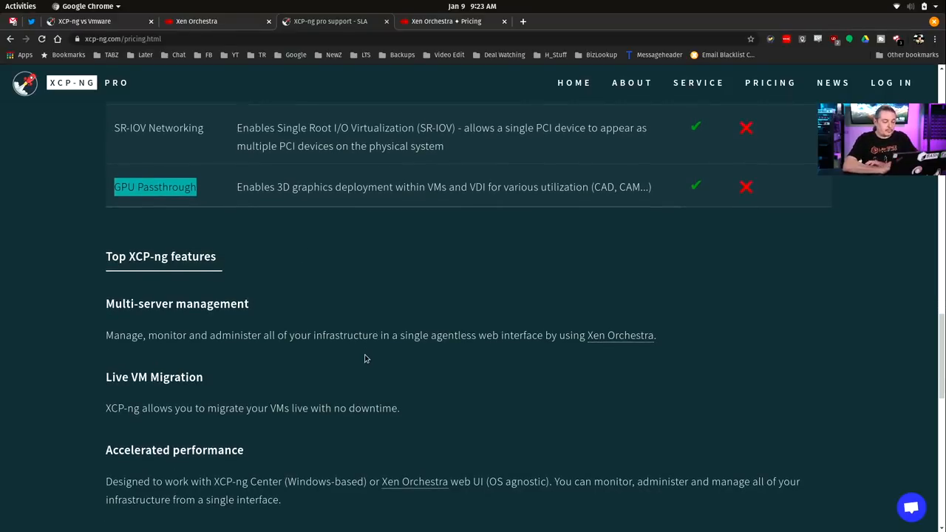
scroll(down, 3)
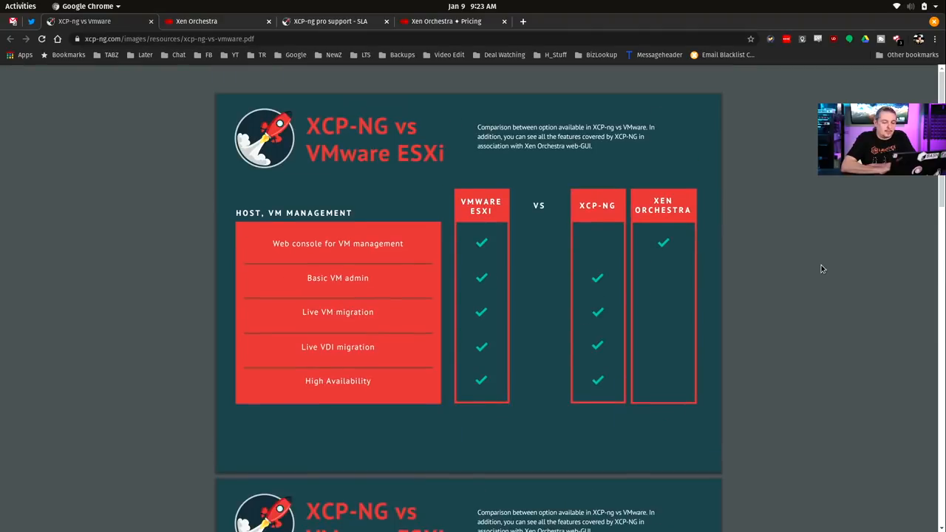
- Scroll the PDF to the second page with Console view and VSAN versus XOSAN rows
scroll(down, 3)
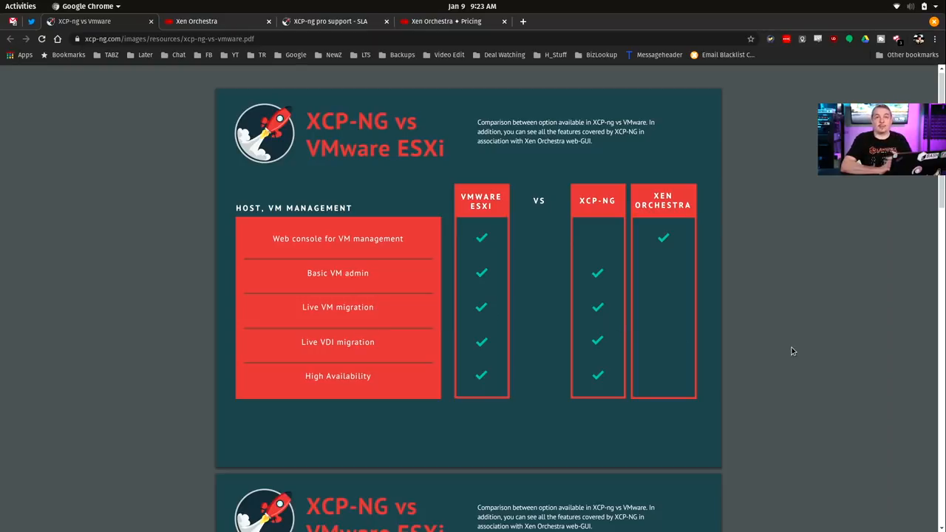
scroll(down, 3)
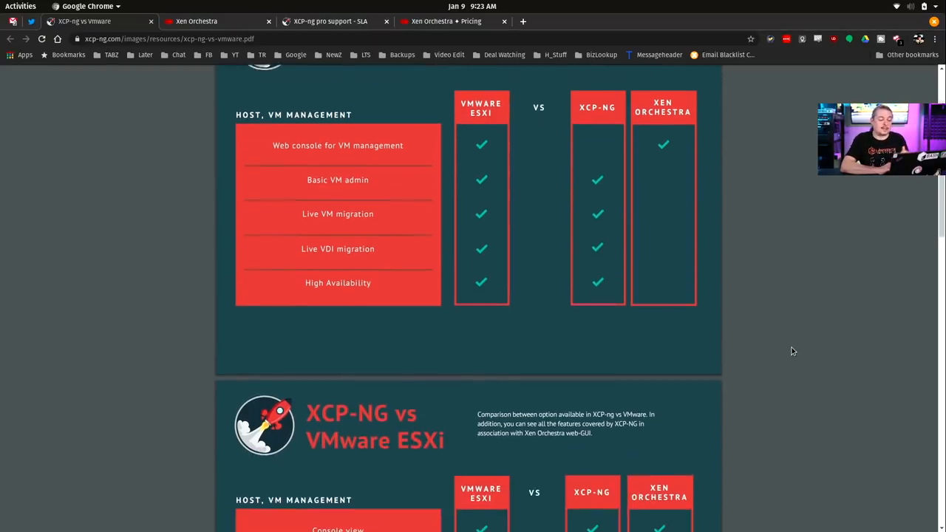
scroll(down, 3)
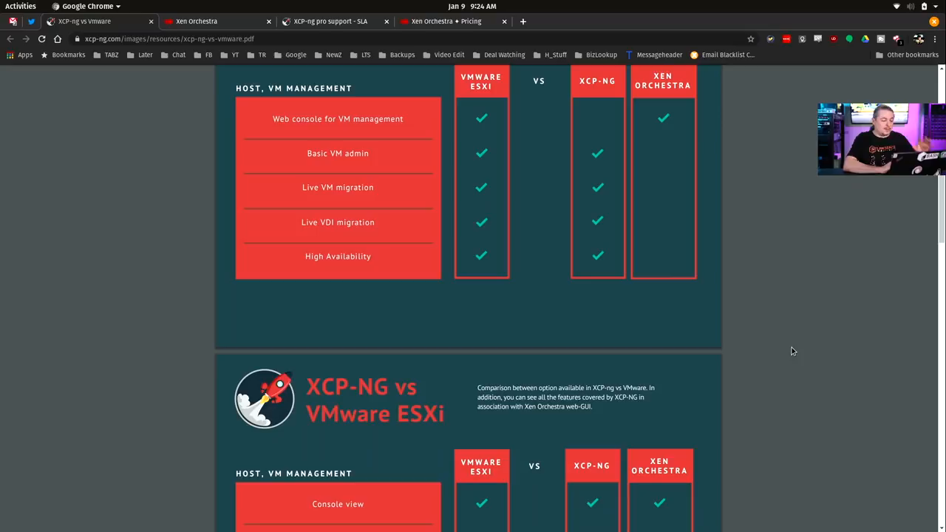
scroll(down, 3)
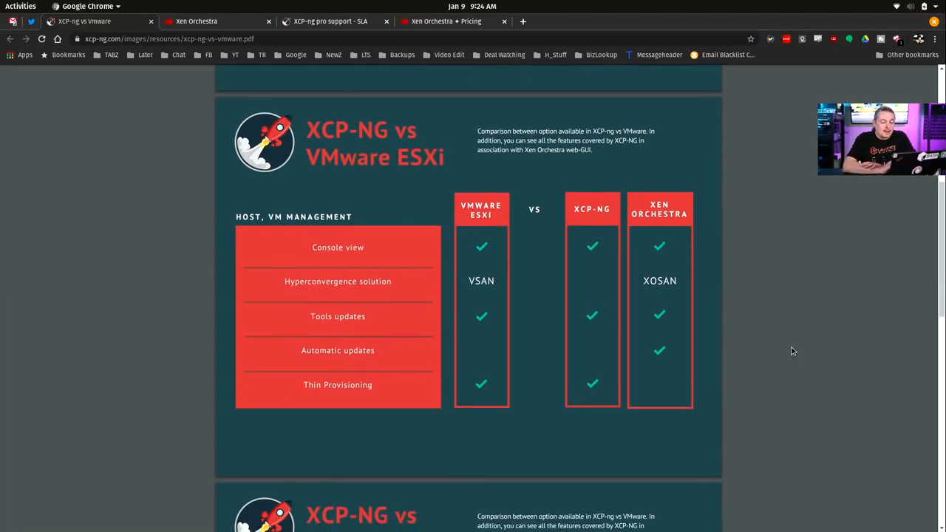
mouse_move(693, 303)
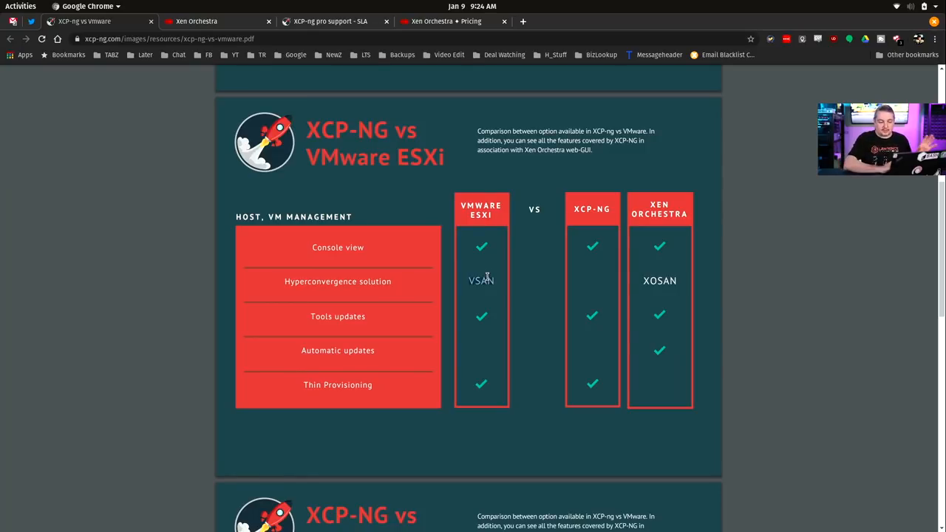
mouse_move(769, 325)
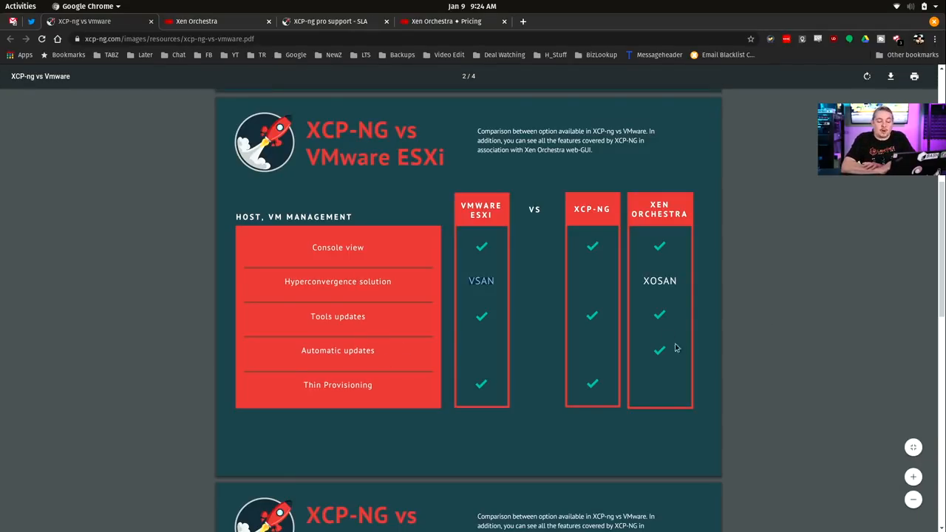
mouse_move(707, 360)
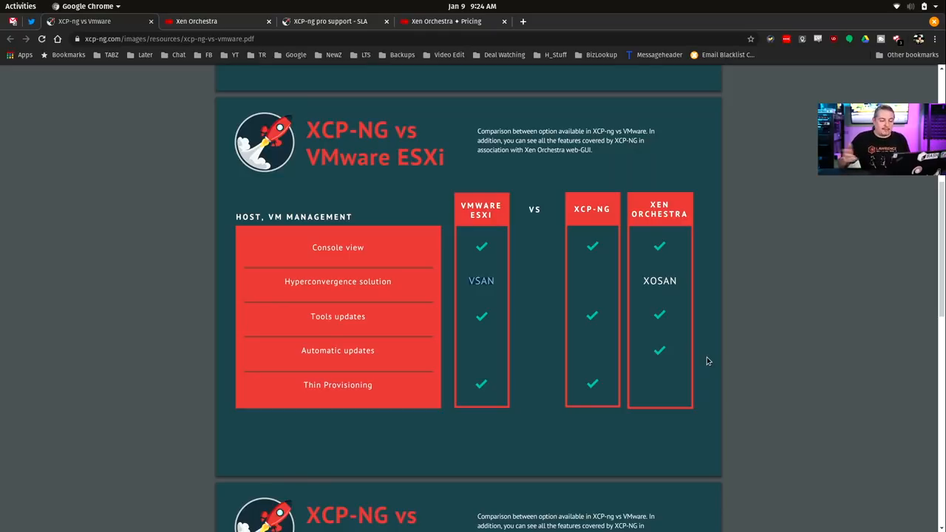
scroll(down, 3)
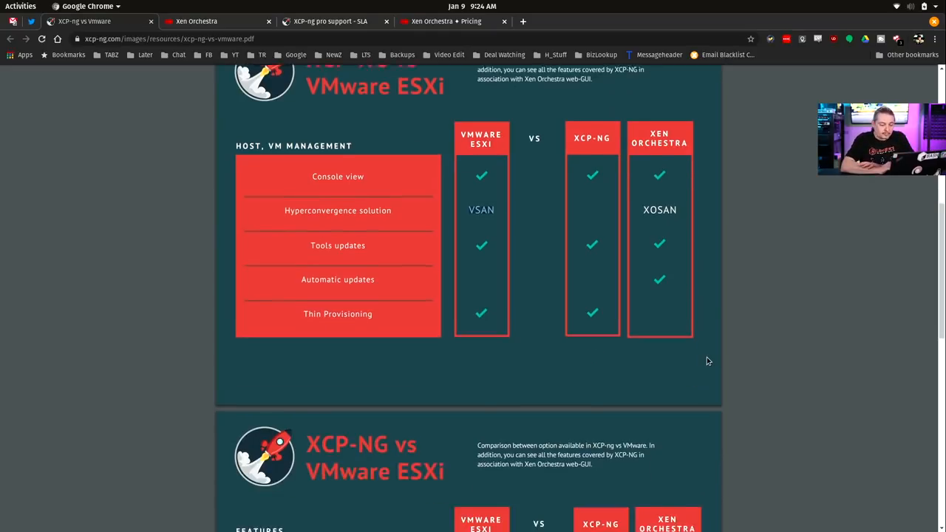
- Scroll the PDF to the Features page with Health, ACLs, Self Service and Scheduled tasks
scroll(down, 3)
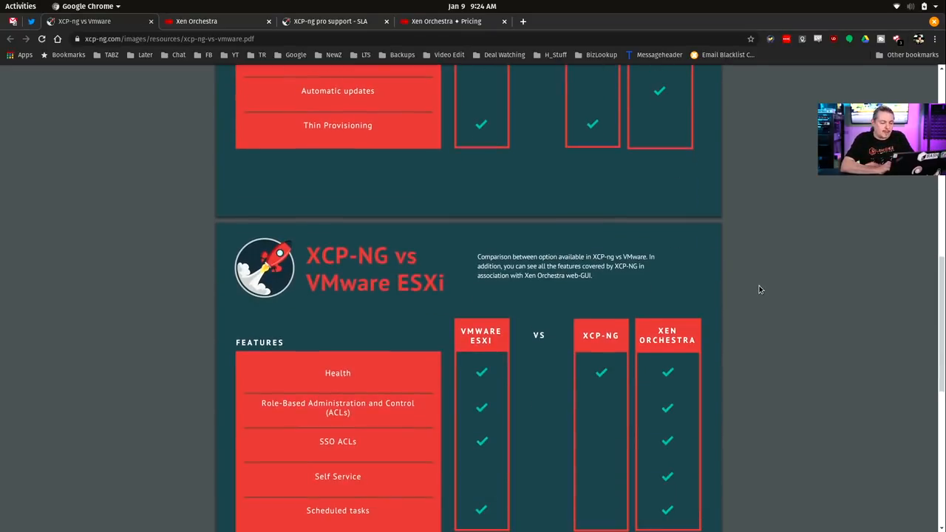
scroll(down, 3)
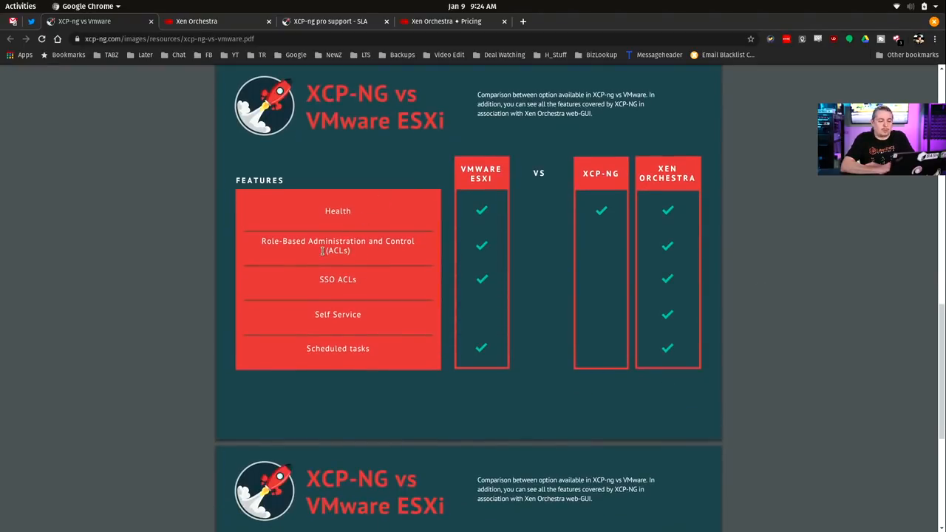
mouse_move(331, 272)
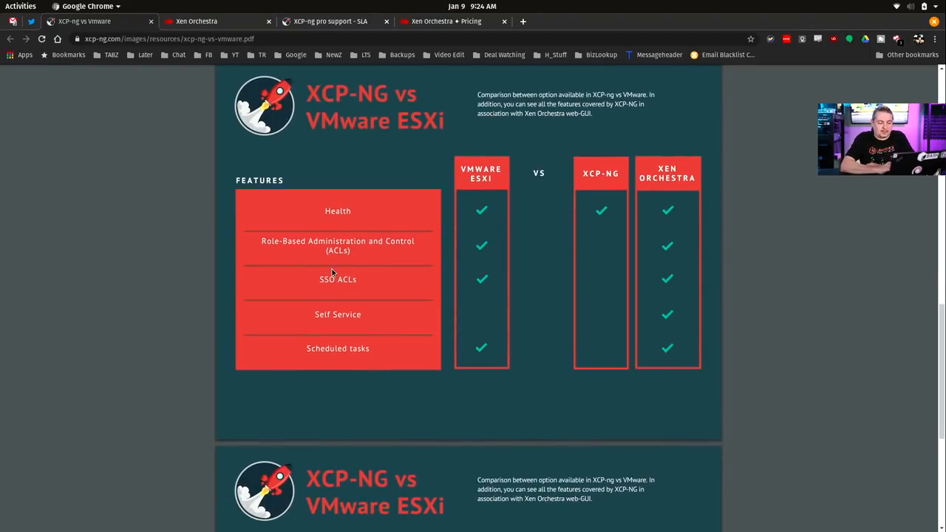
mouse_move(597, 363)
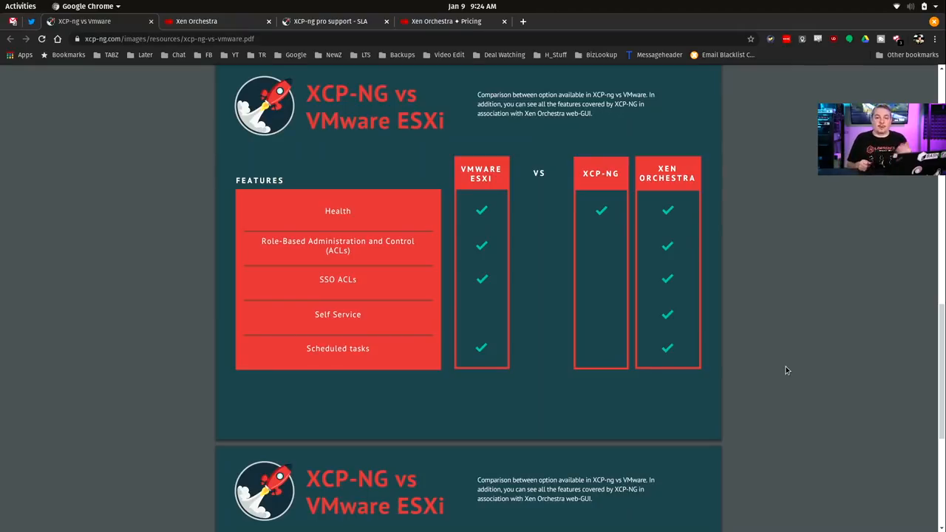
scroll(down, 3)
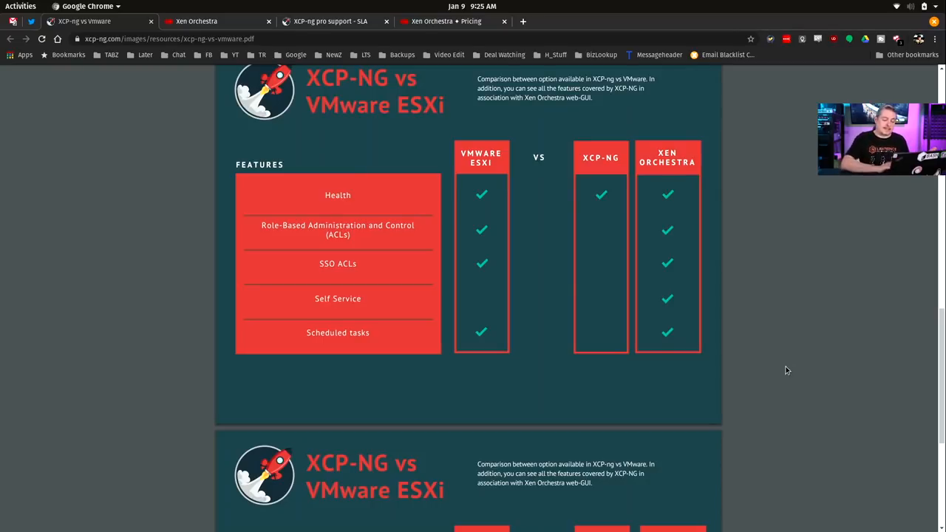
- Scroll to the Backups Features page, from Basic Backup to Load Balancing
scroll(down, 3)
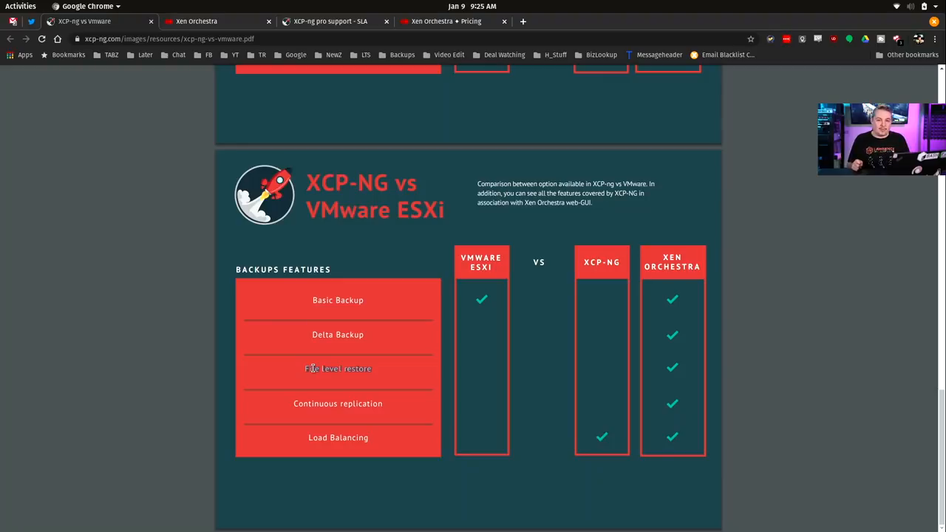
mouse_move(333, 404)
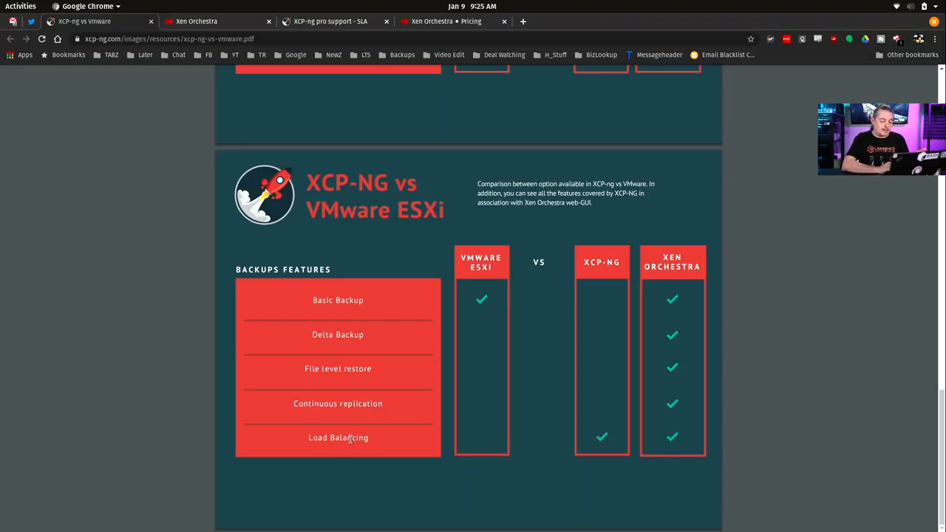
mouse_move(345, 377)
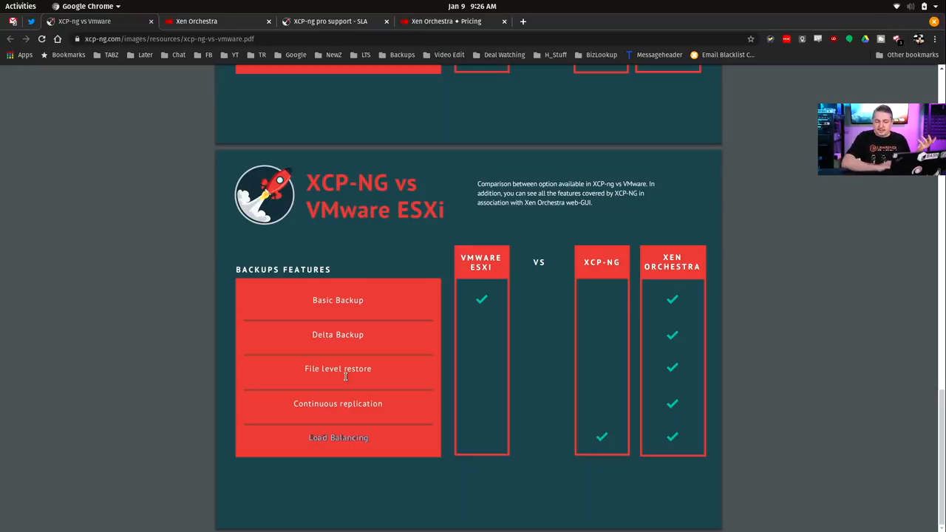
mouse_move(720, 401)
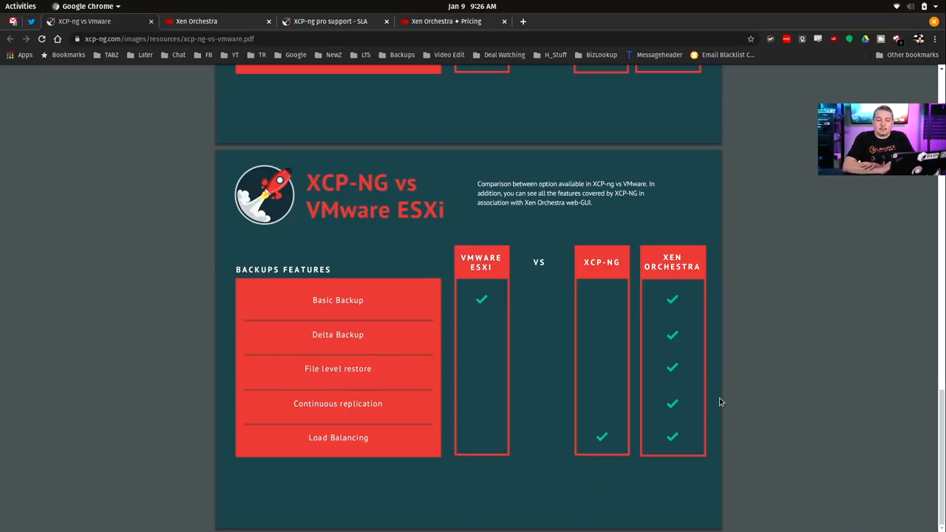
mouse_move(813, 332)
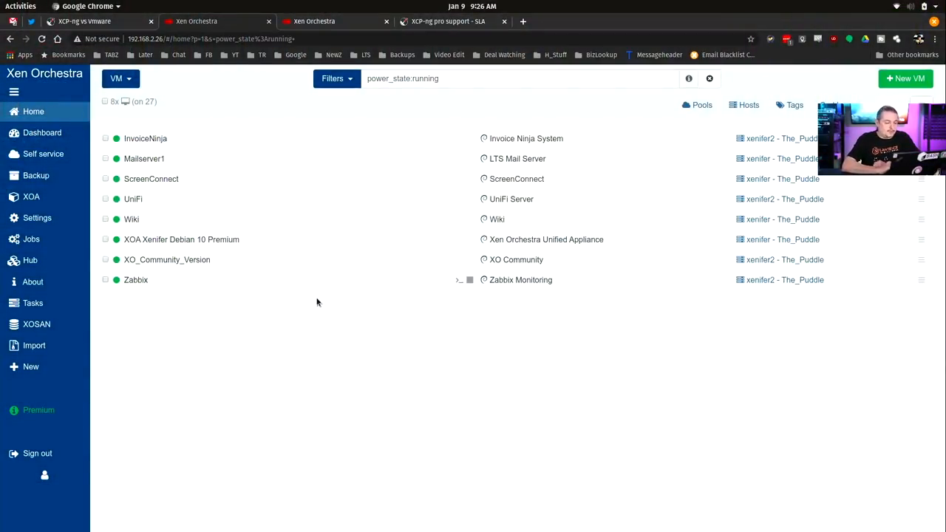
mouse_move(362, 169)
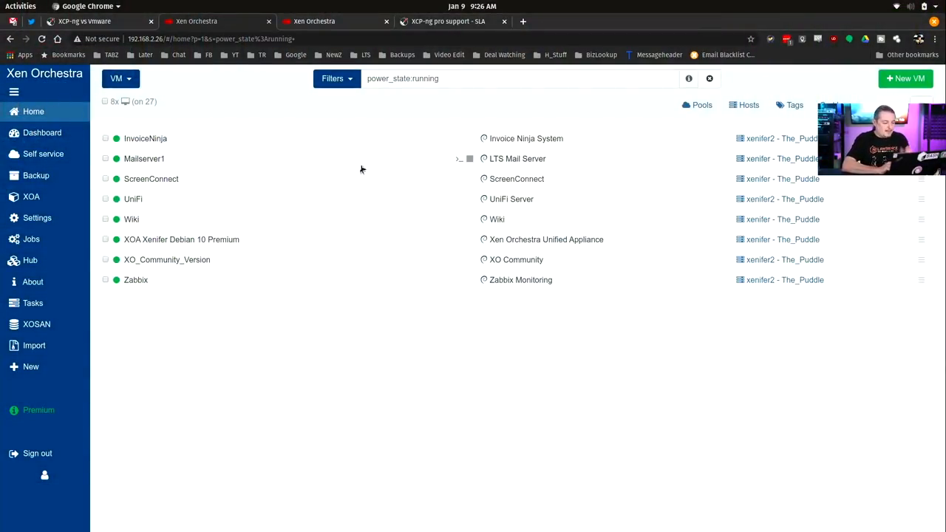
- Show the Xen Orchestra Home list of eight running VMs with Settings expanded
click(31, 239)
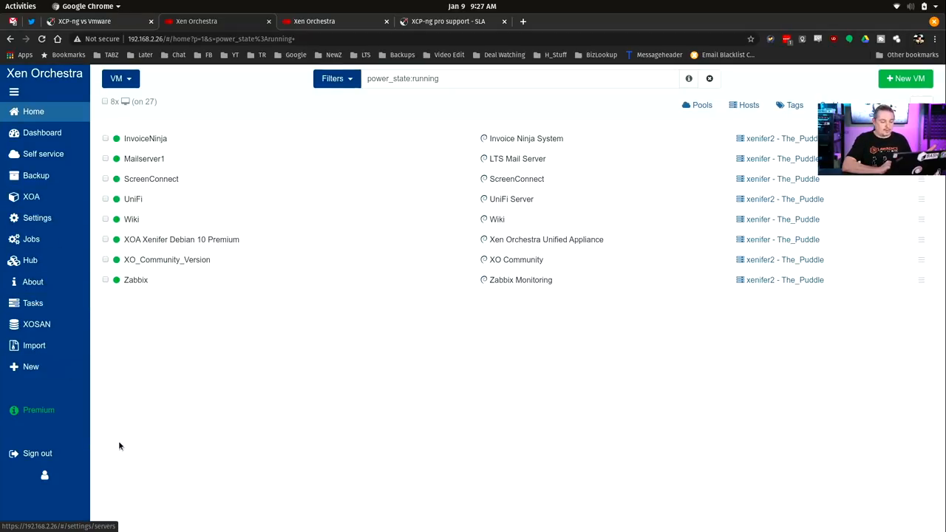
mouse_move(443, 20)
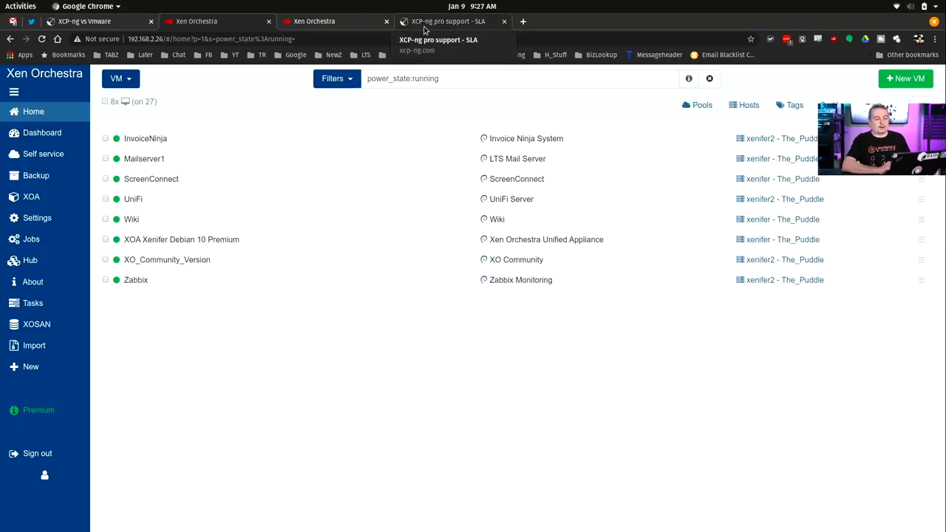
click(37, 218)
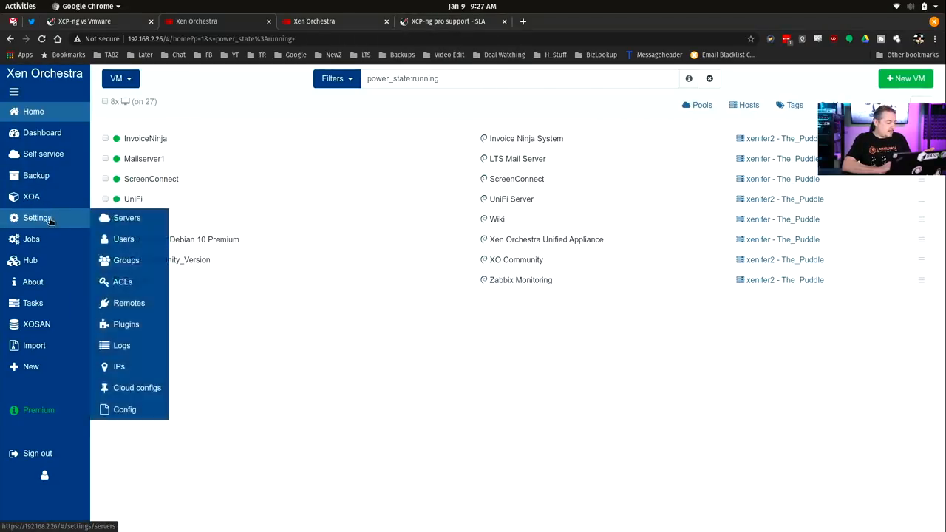
- Open the Hub templates list with Alpine 3.10, CentOS 8.0, Debian 10 and pfSense 2.4
click(30, 260)
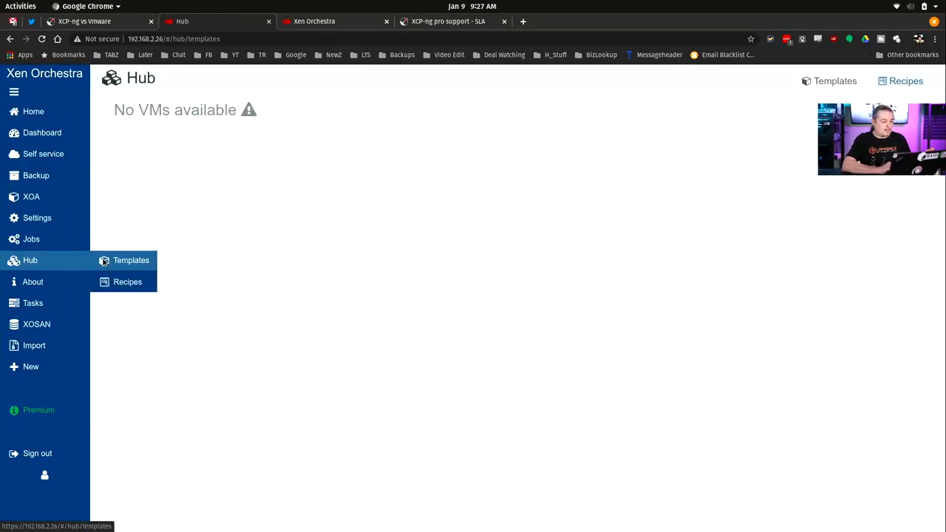
click(131, 260)
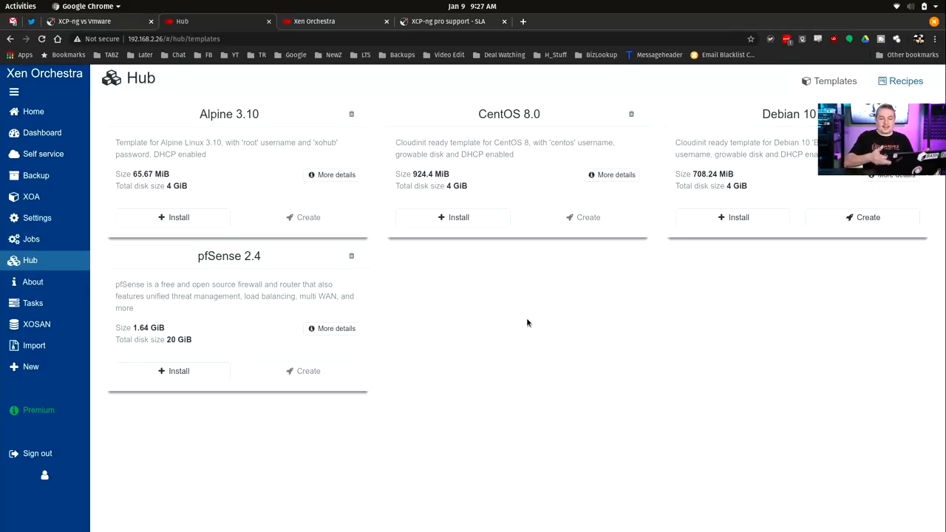
mouse_move(331, 328)
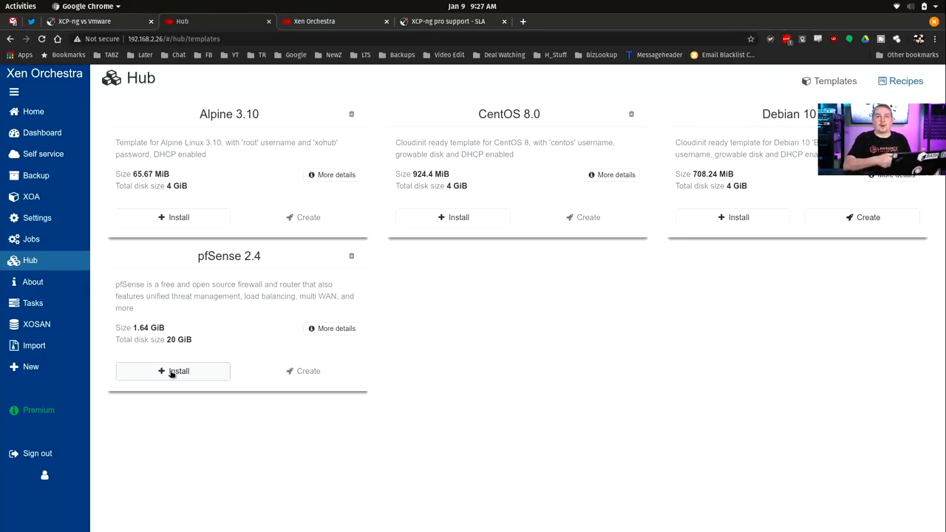
mouse_move(517, 218)
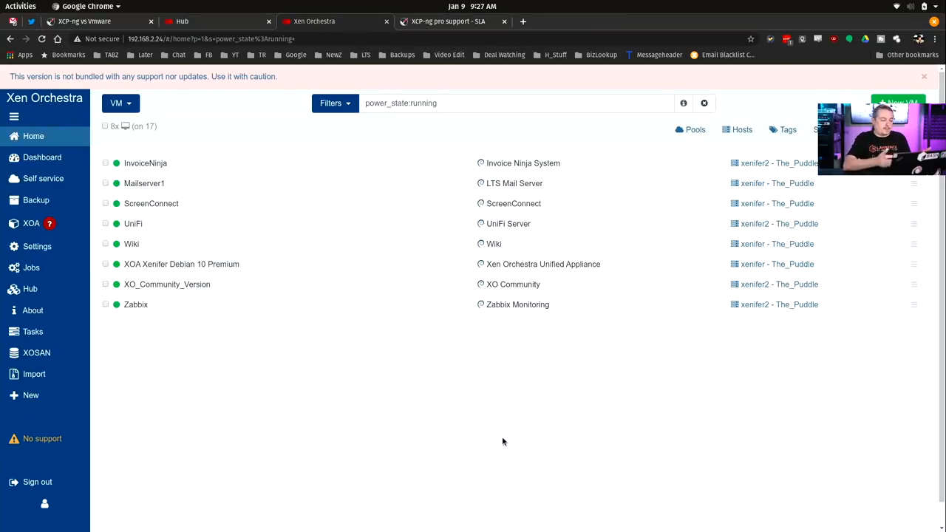
mouse_move(261, 264)
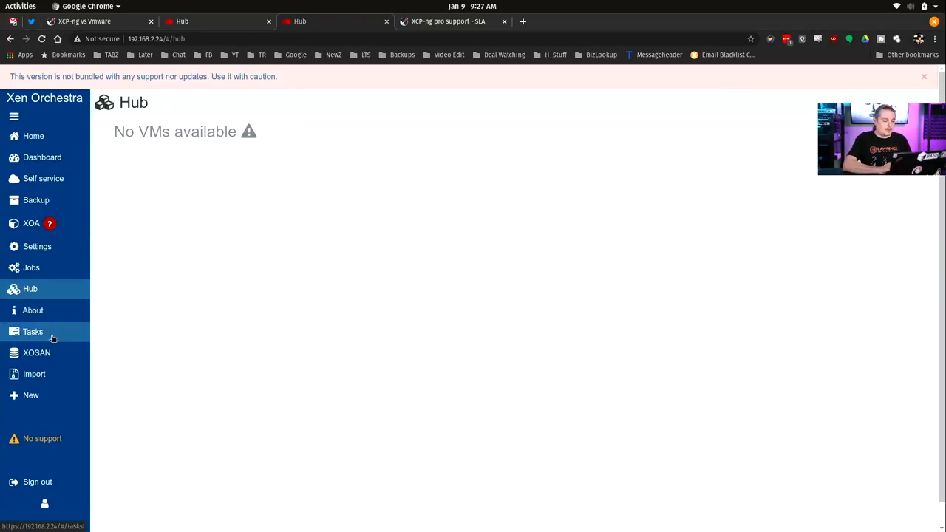
- Open the Hub page, which shows no VM templates available on this instance
click(31, 395)
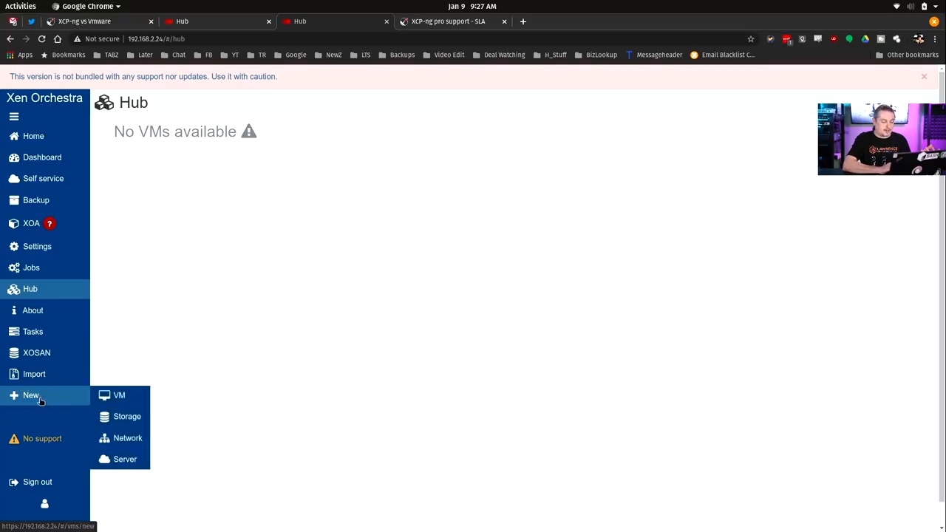
mouse_move(35, 373)
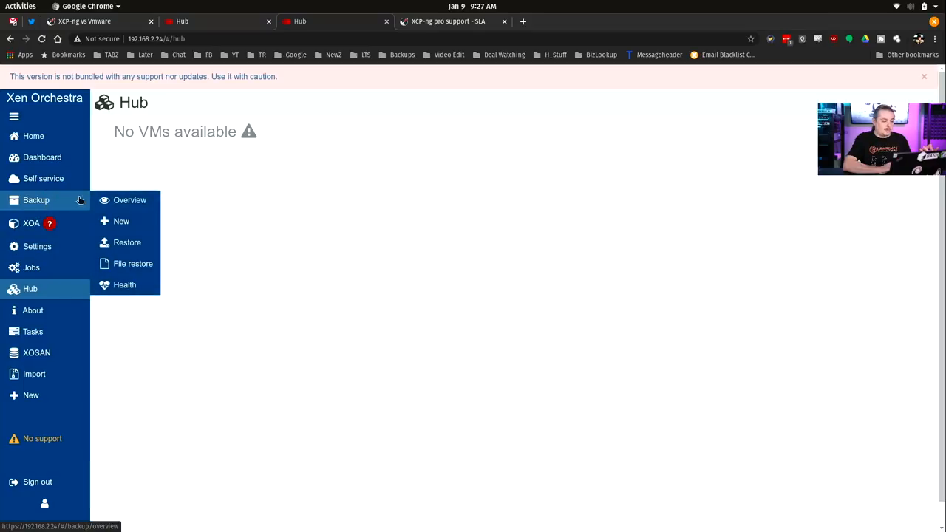
- View the Backup overview listing 11 jobs with schedules and last-run results
click(129, 200)
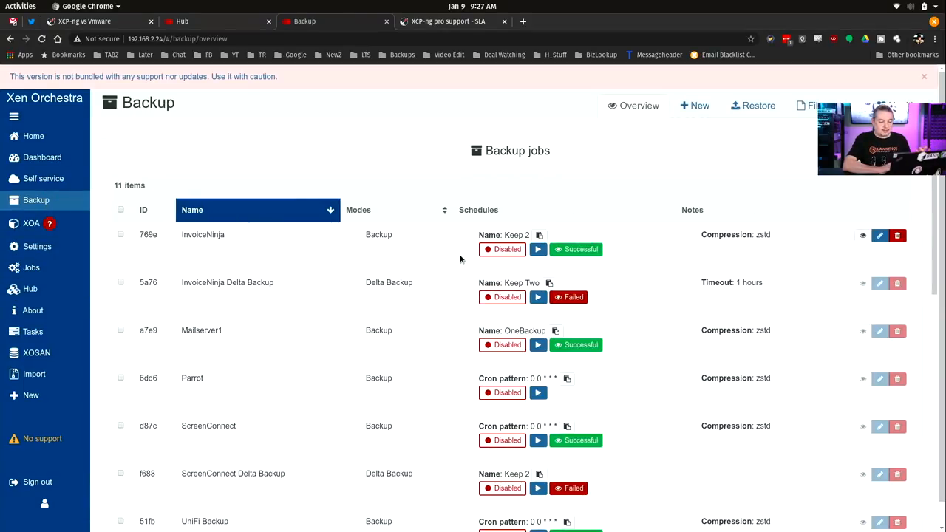
mouse_move(573, 296)
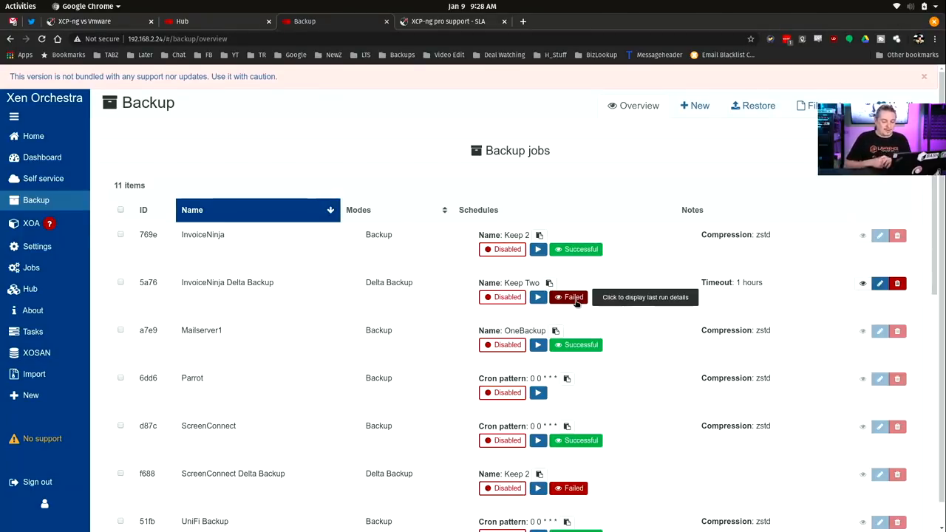
mouse_move(423, 238)
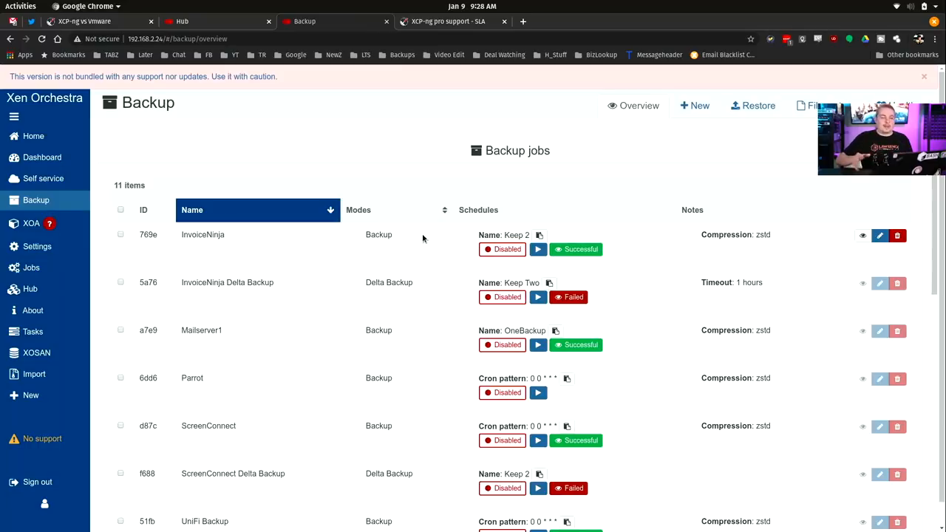
click(31, 223)
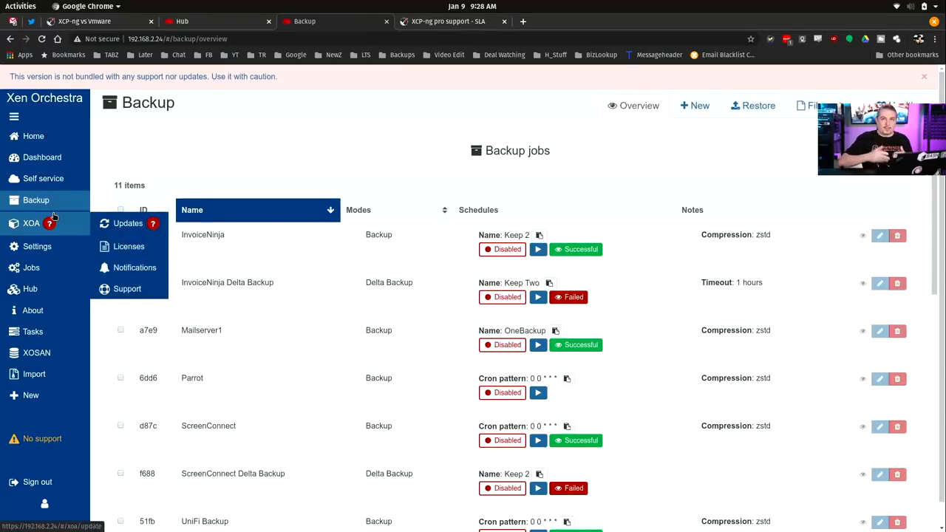
click(37, 246)
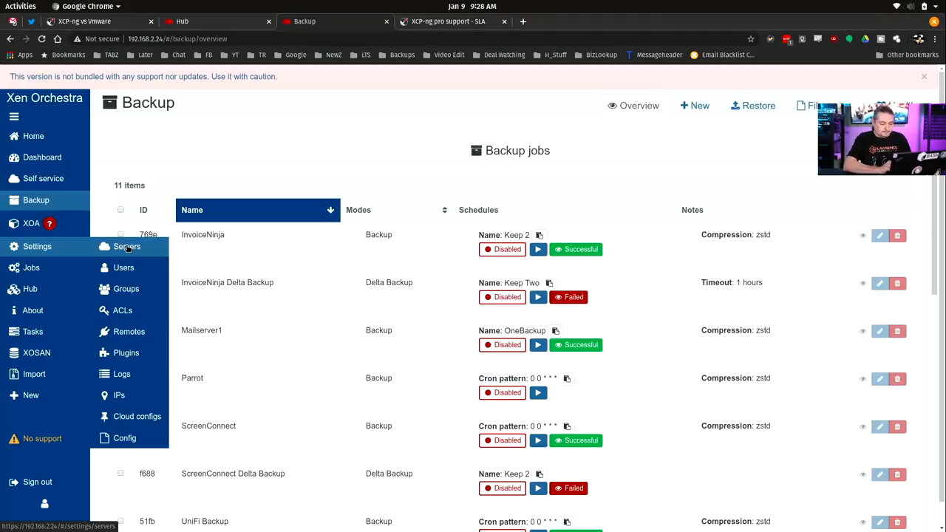
- Show Settings > Servers with ENG, Lab Server and Xenifer connected
click(126, 247)
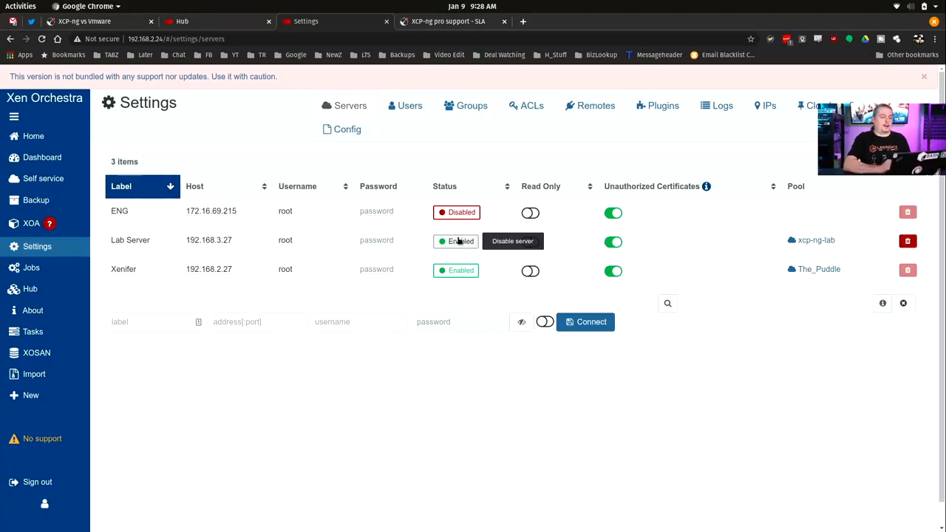
mouse_move(329, 241)
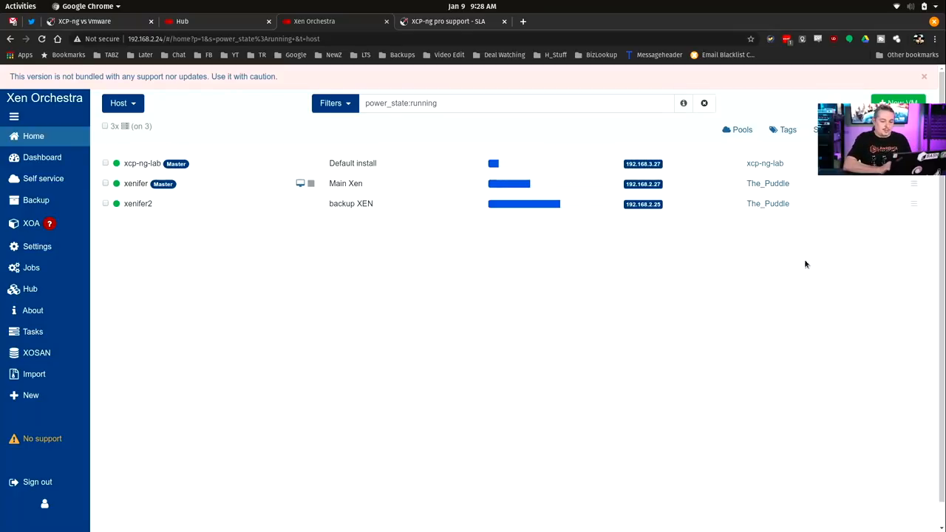
mouse_move(758, 248)
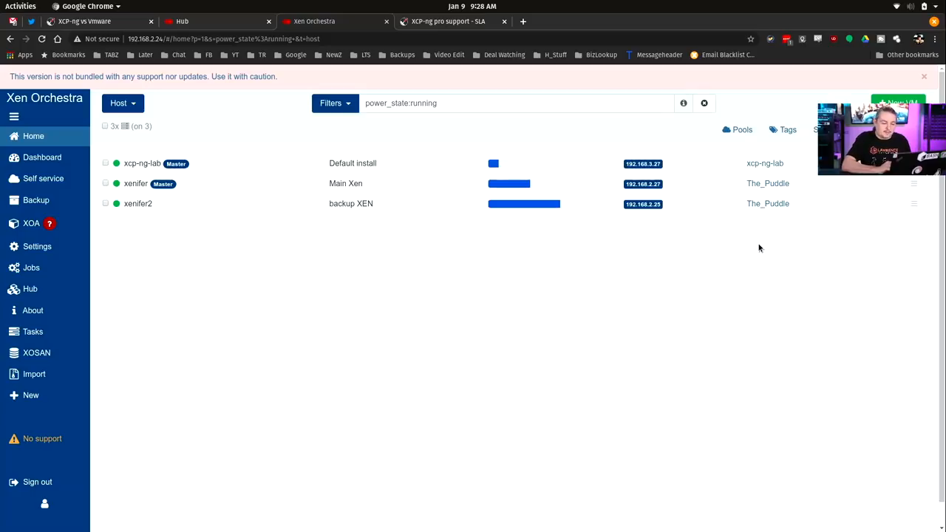
mouse_move(144, 163)
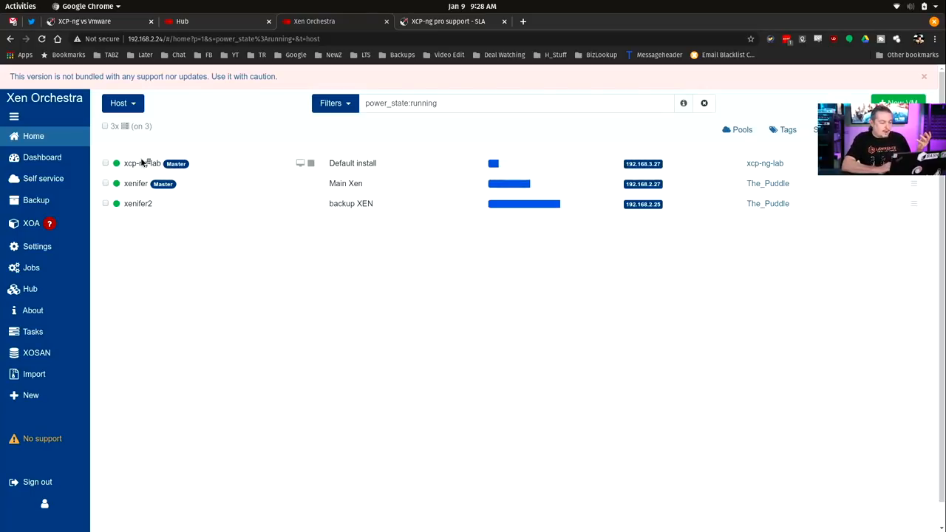
mouse_move(284, 167)
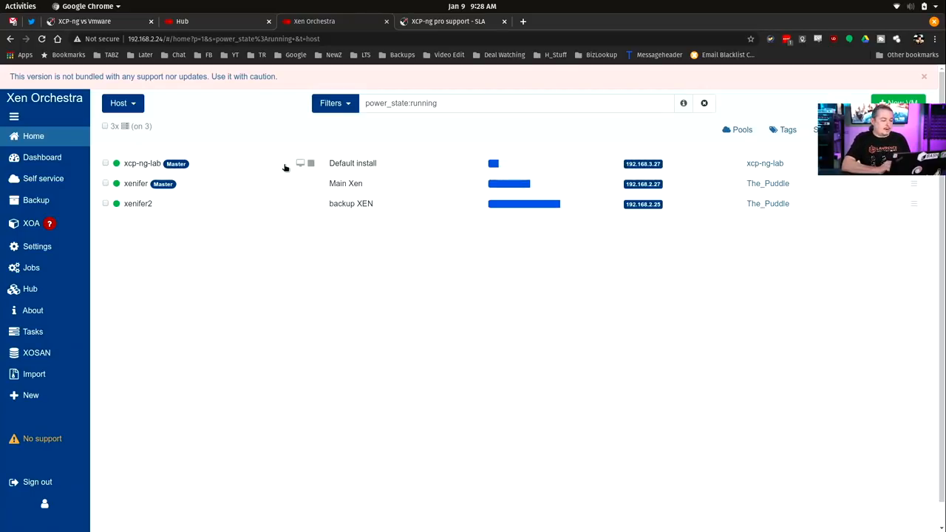
- Open the xcp-ng-lab host's General tab showing 32 CPUs and 63.96 GiB RAM
click(141, 164)
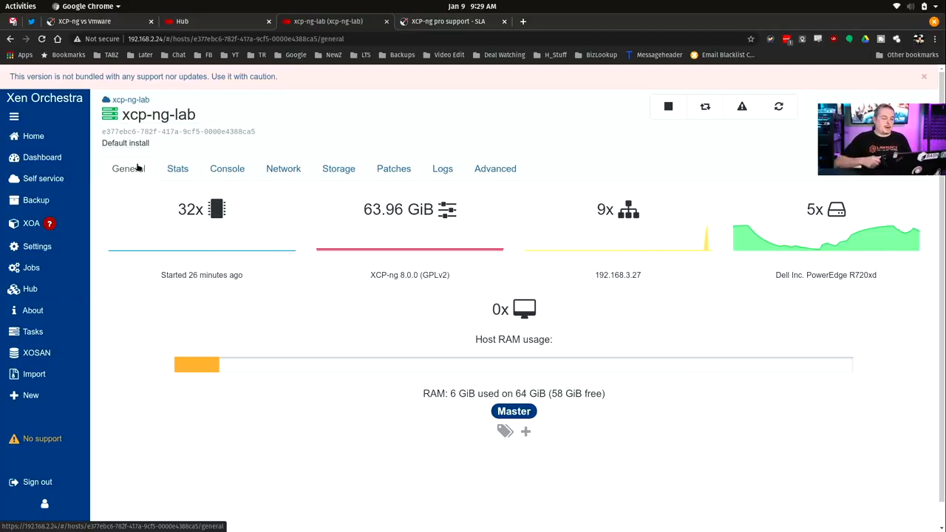
- Go back to Home's list of eight VMs on xenifer and xenifer2
click(33, 136)
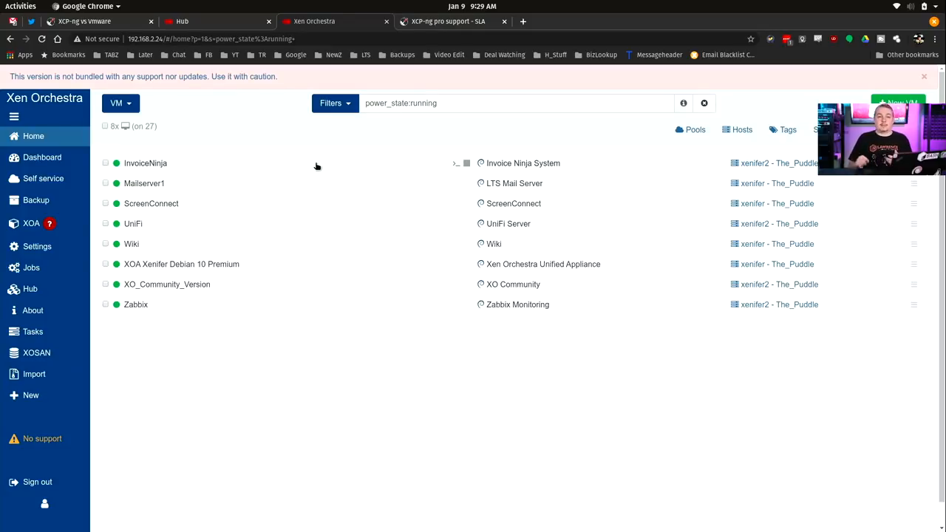
mouse_move(30, 288)
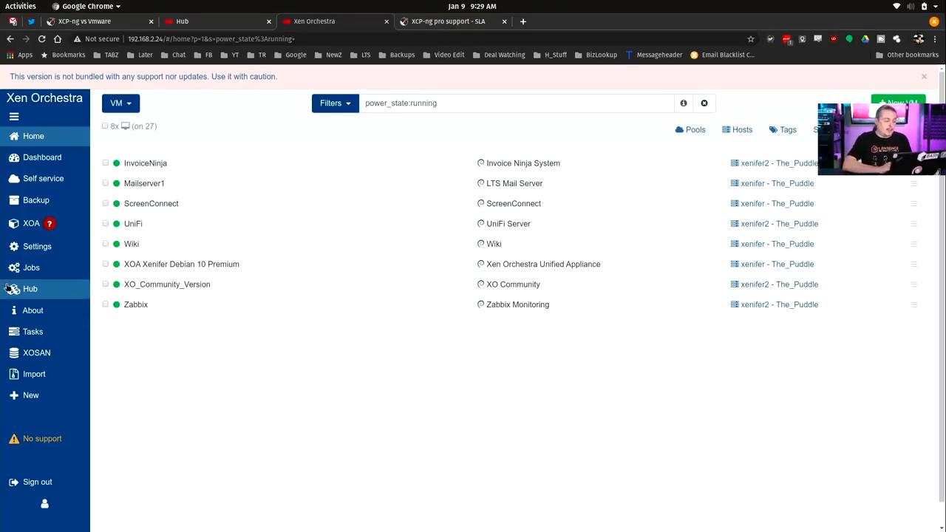
- Reopen Settings > Servers to show the connected servers table
click(37, 246)
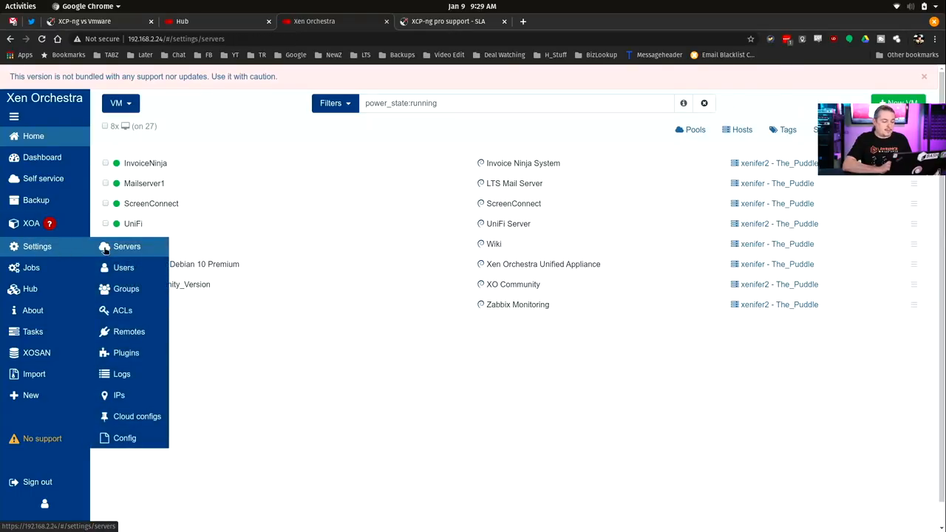
click(126, 247)
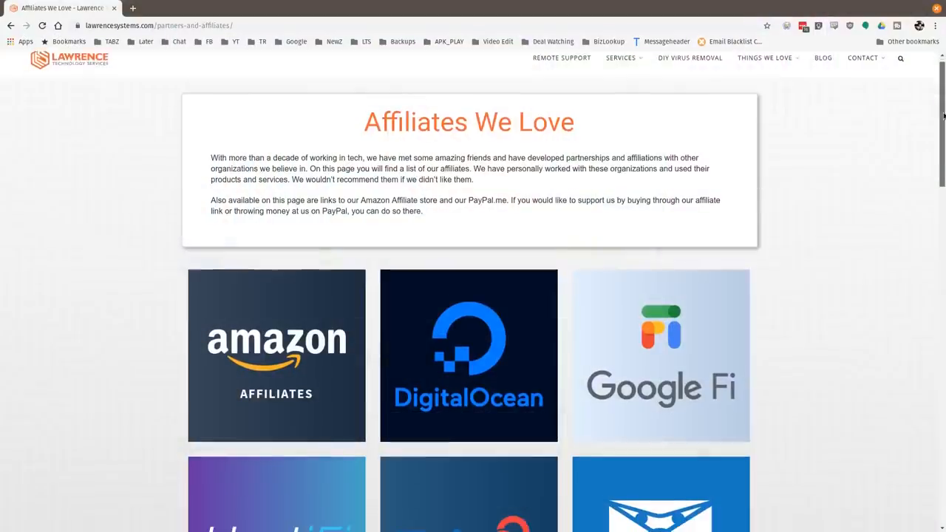
- Scroll the Affiliates page to HostiFi, Linode, Netgate, PayPal and TubeBuddy
scroll(down, 3)
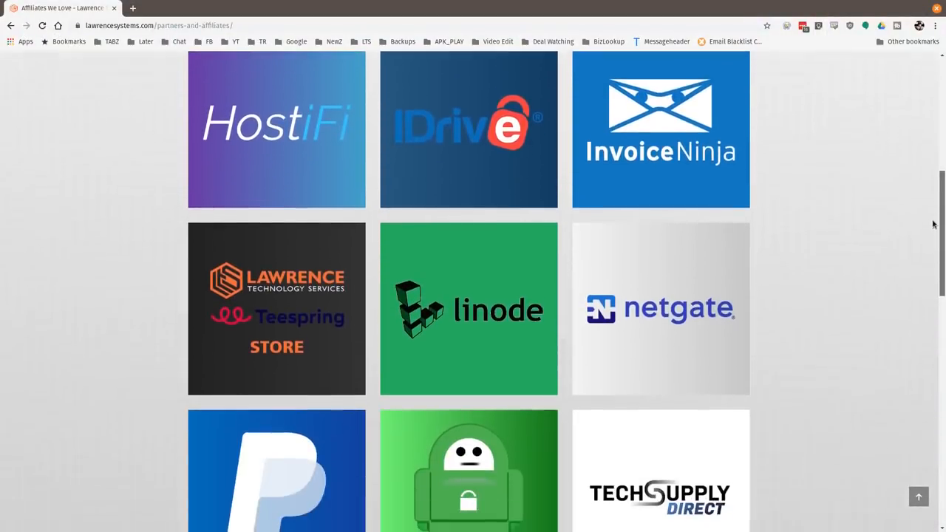
scroll(down, 3)
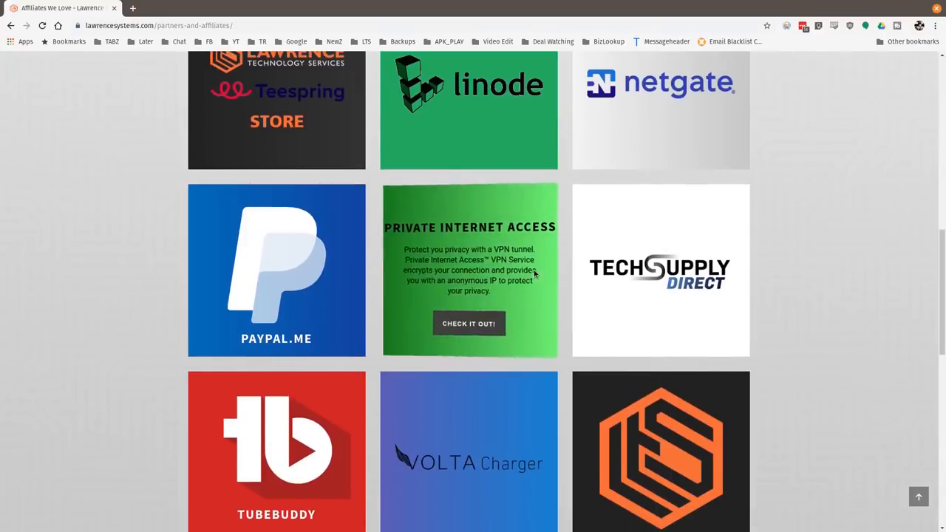